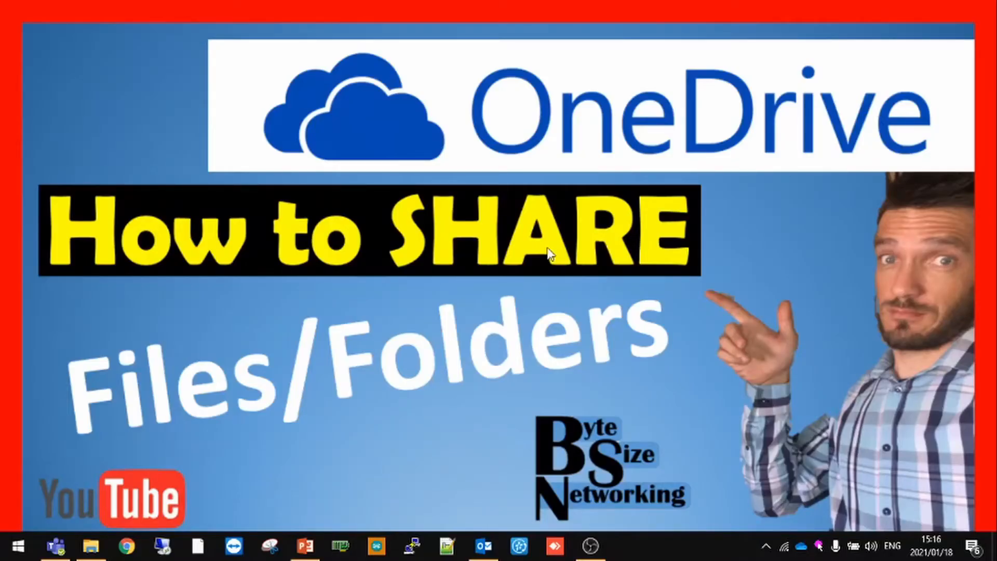
pyautogui.moveTo(531, 261)
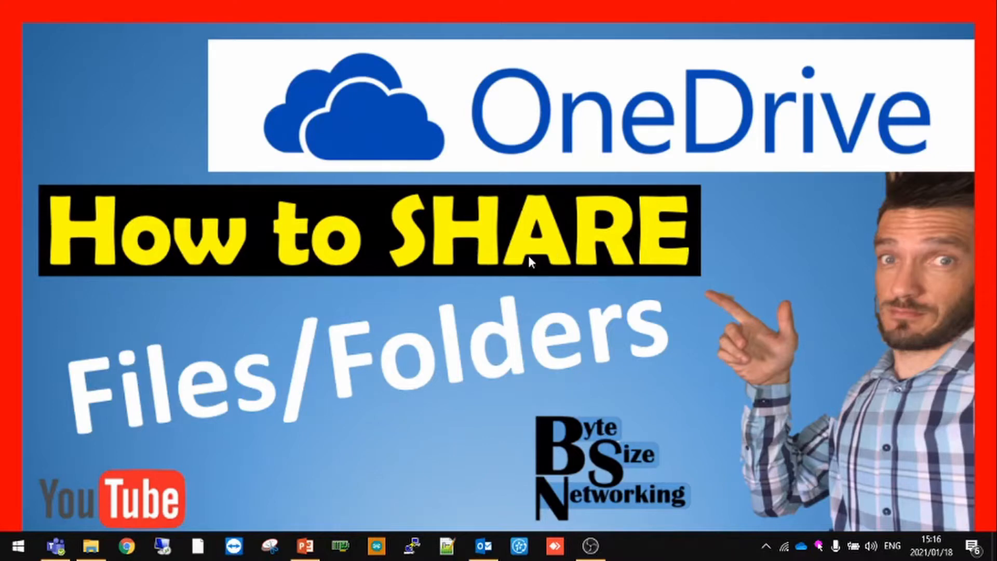
# Step: Show the OneDrive - B2E Technologies folder contents, including Test For YouTube Video
pyautogui.click(92, 546)
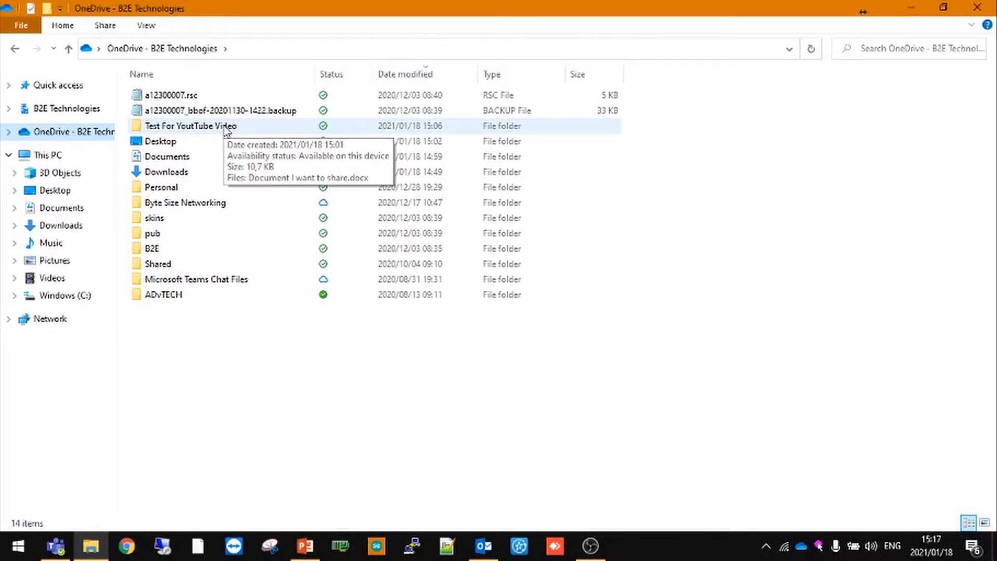
# Step: Start OneDrive sharing for Document I want to share.docx in Test For YouTube Video
pyautogui.doubleClick(189, 125)
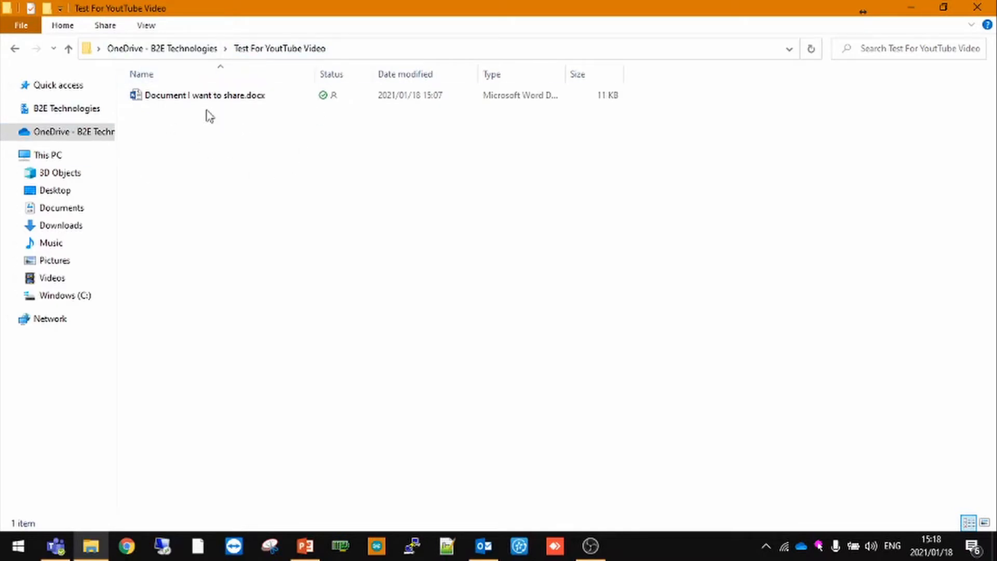
pyautogui.moveTo(210, 96)
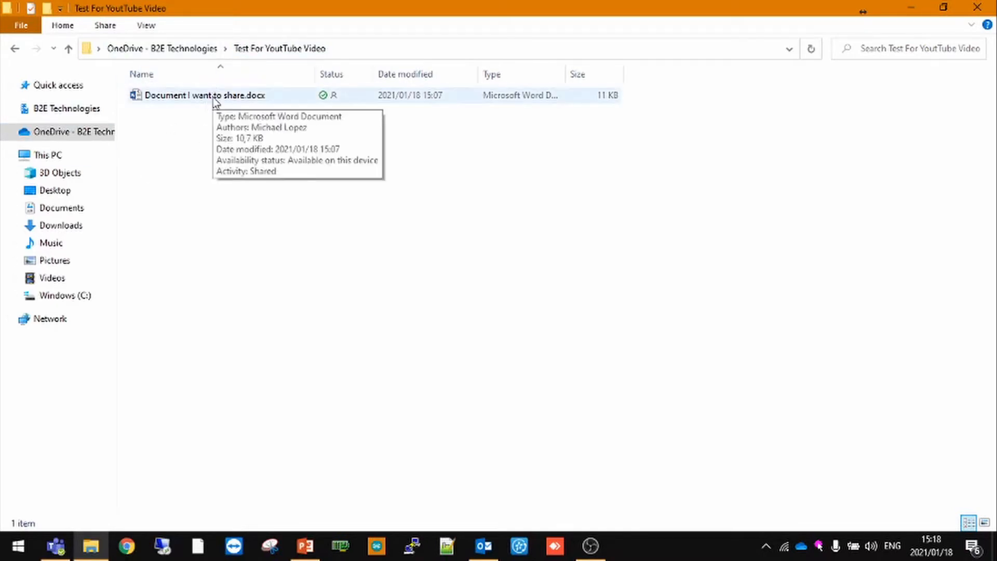
pyautogui.rightClick(204, 95)
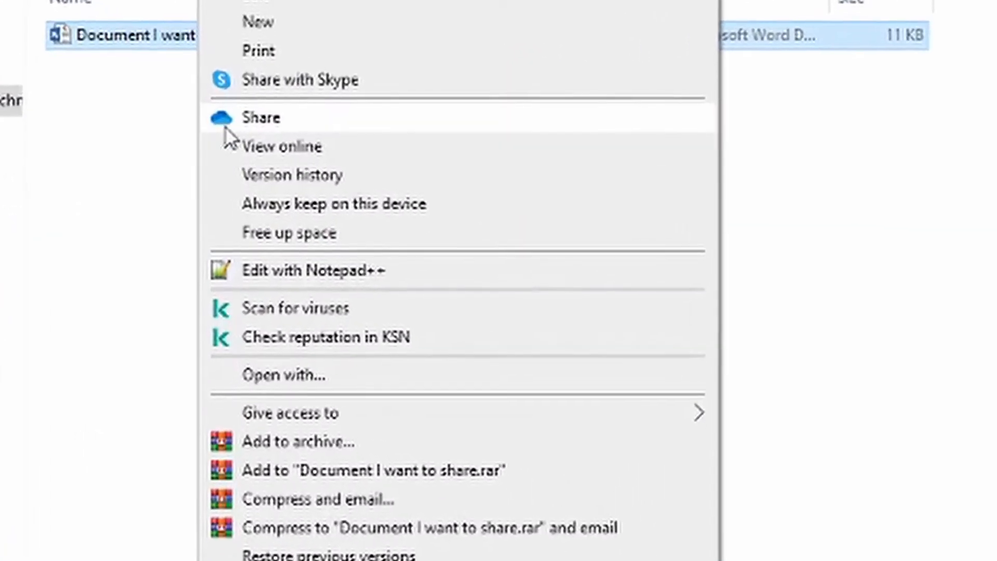
pyautogui.click(262, 117)
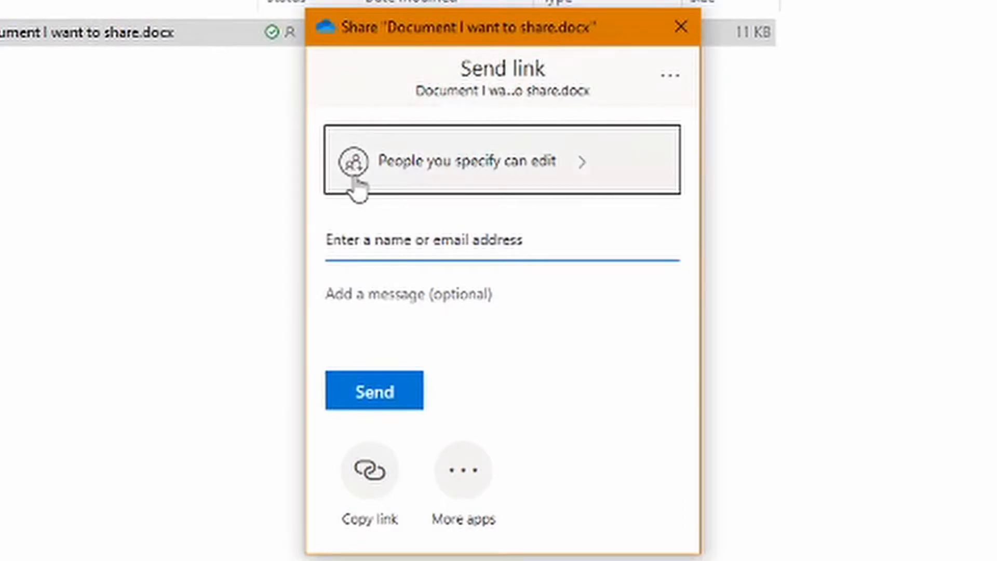
pyautogui.moveTo(549, 181)
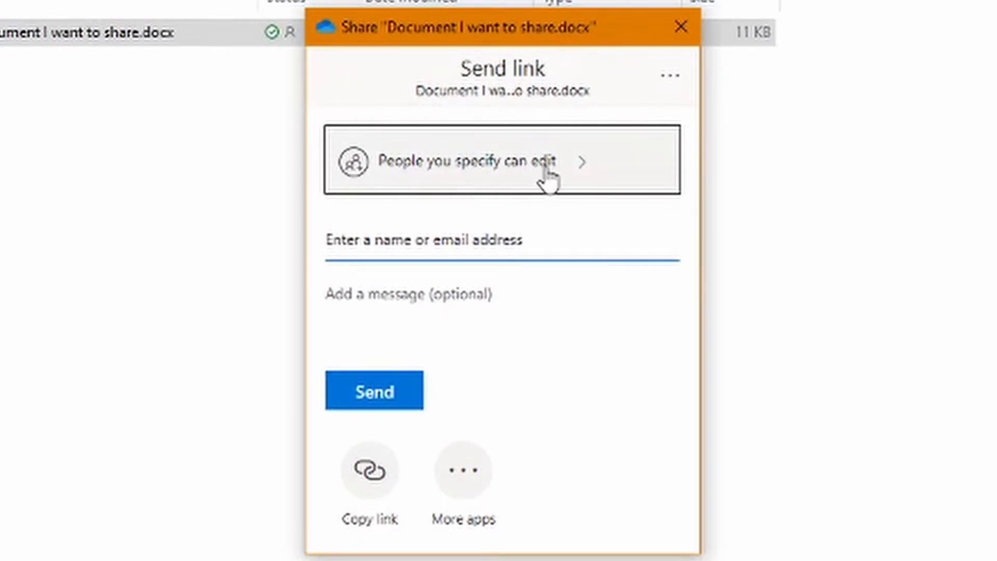
# Step: Show the link settings behind 'People you specify can edit'
pyautogui.click(502, 160)
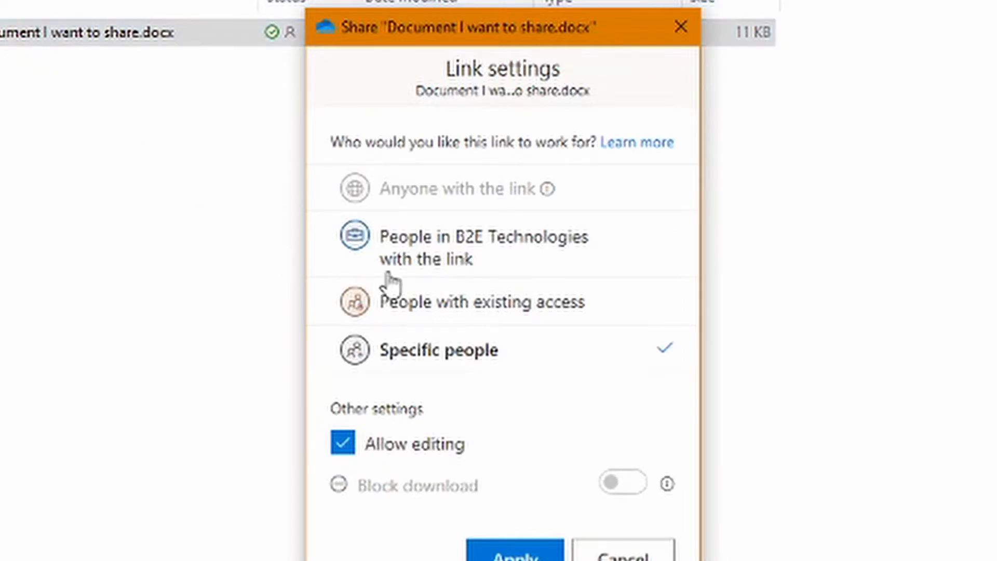
pyautogui.moveTo(498, 203)
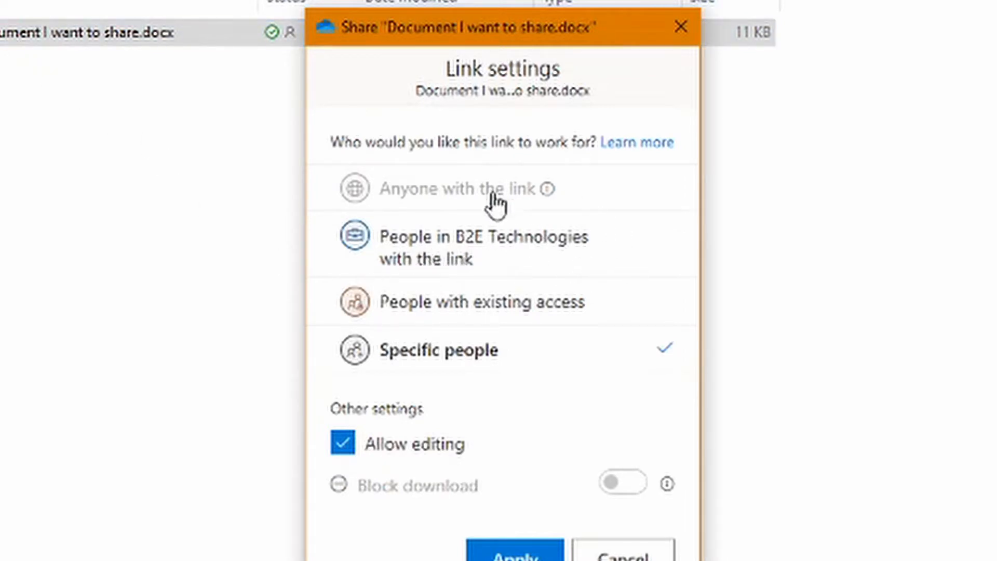
pyautogui.moveTo(440, 260)
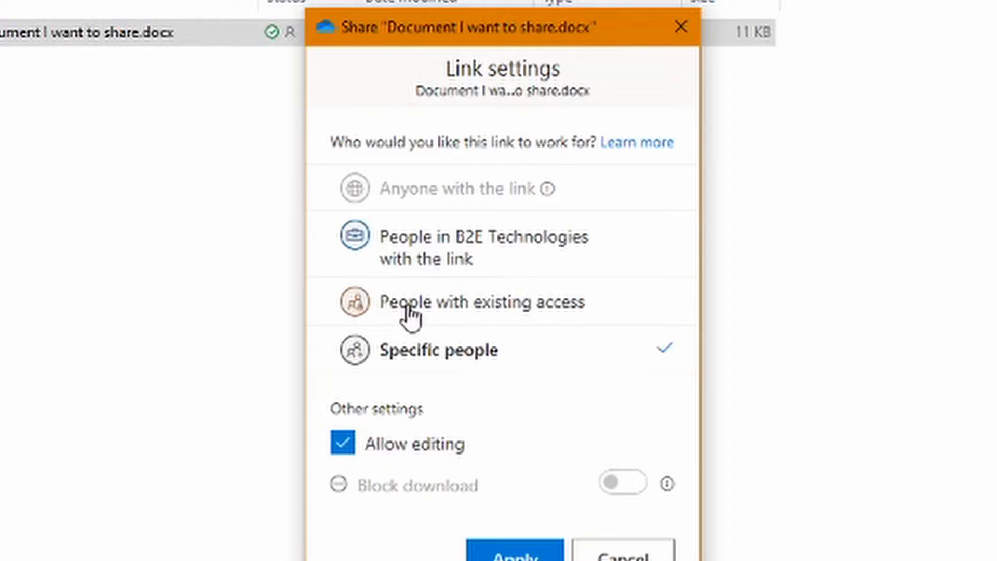
pyautogui.moveTo(407, 372)
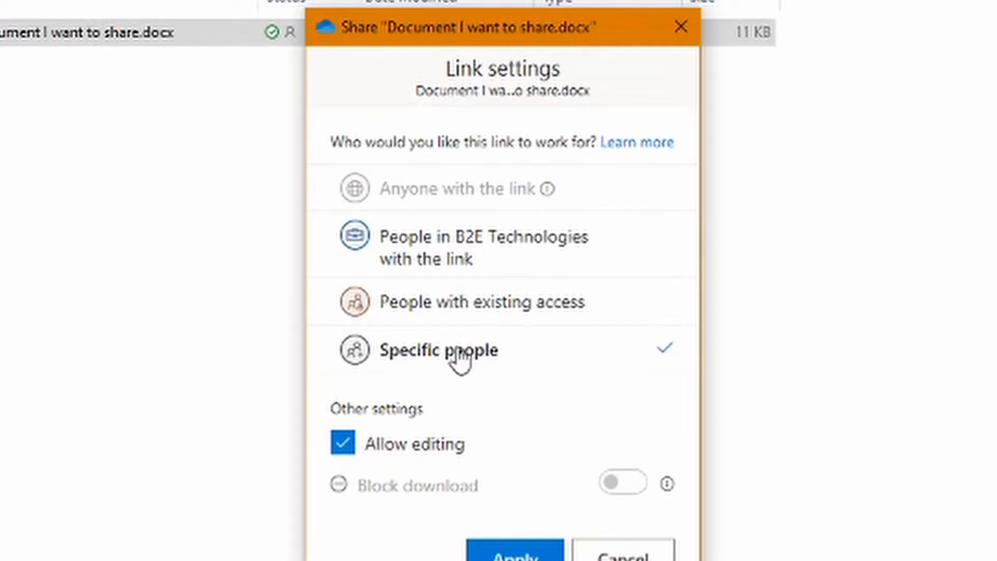
pyautogui.moveTo(458, 366)
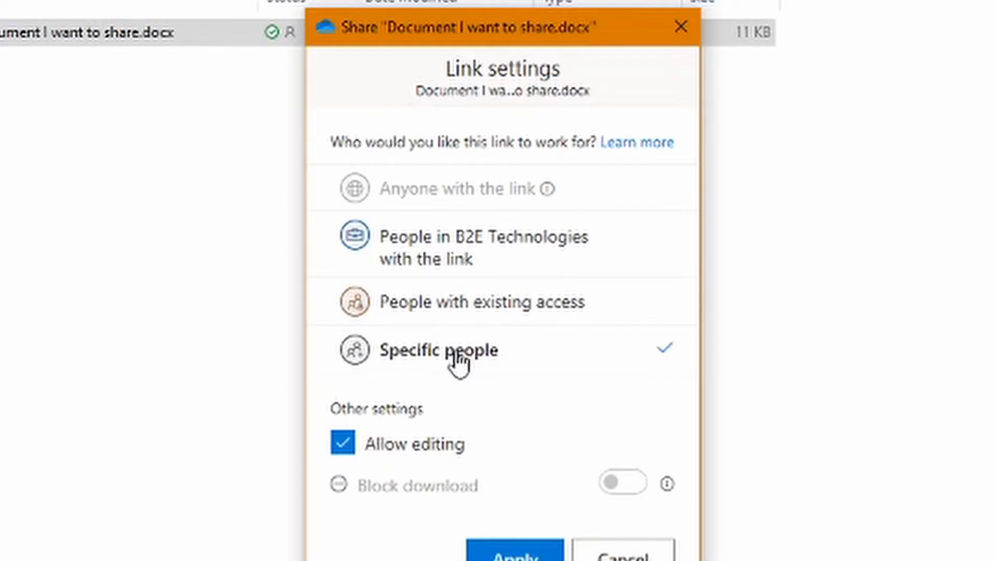
pyautogui.moveTo(263, 415)
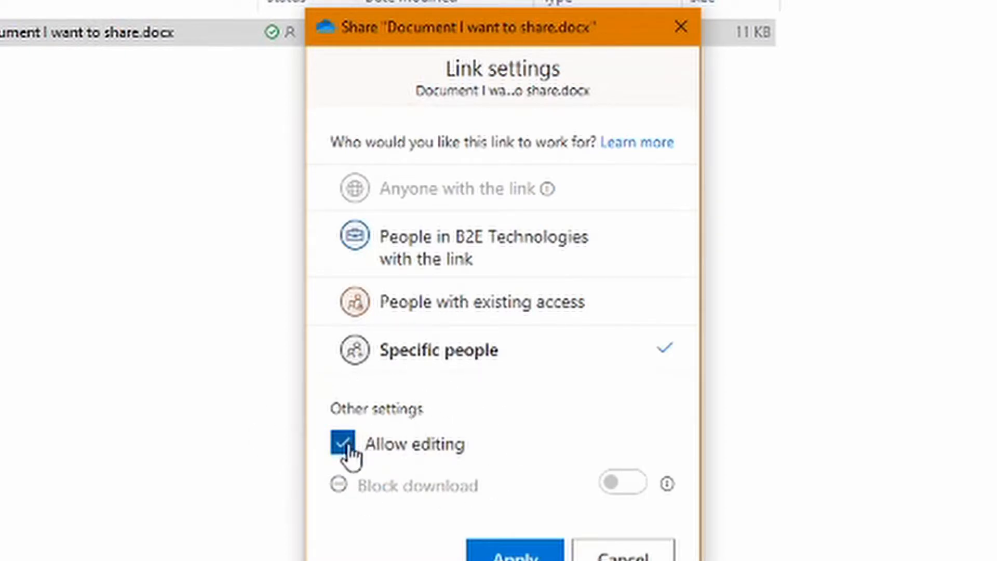
pyautogui.click(349, 444)
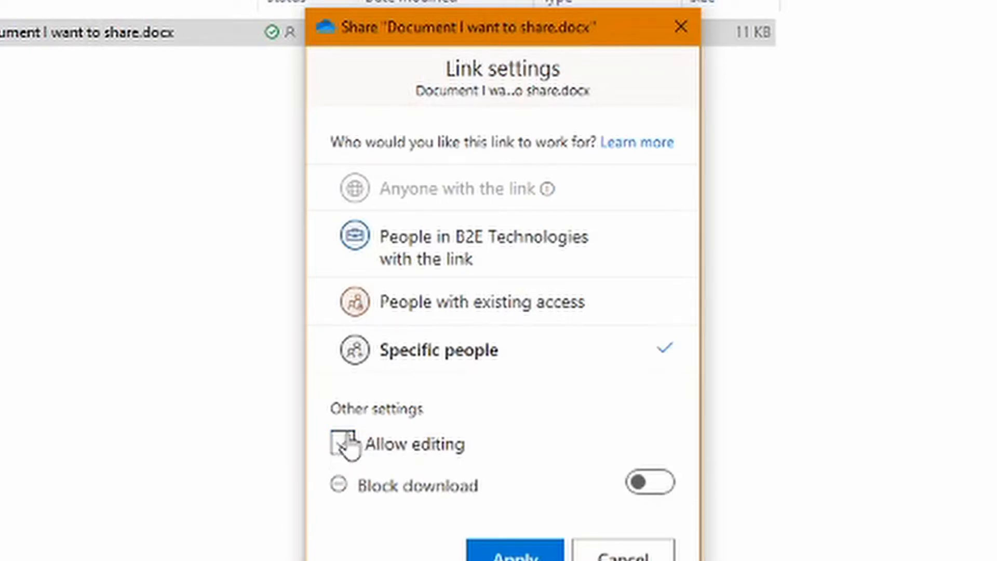
pyautogui.click(649, 483)
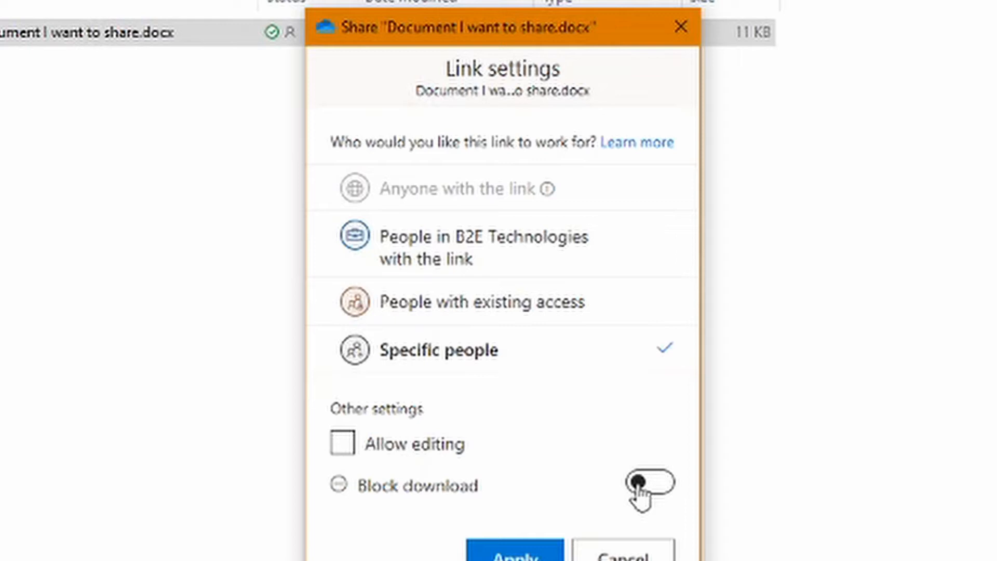
pyautogui.click(651, 483)
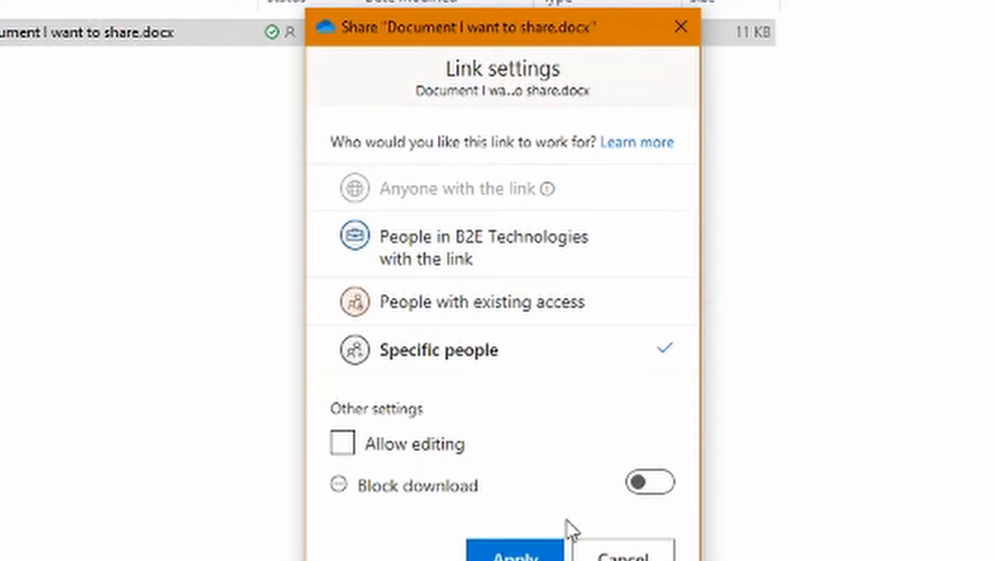
pyautogui.moveTo(625, 501)
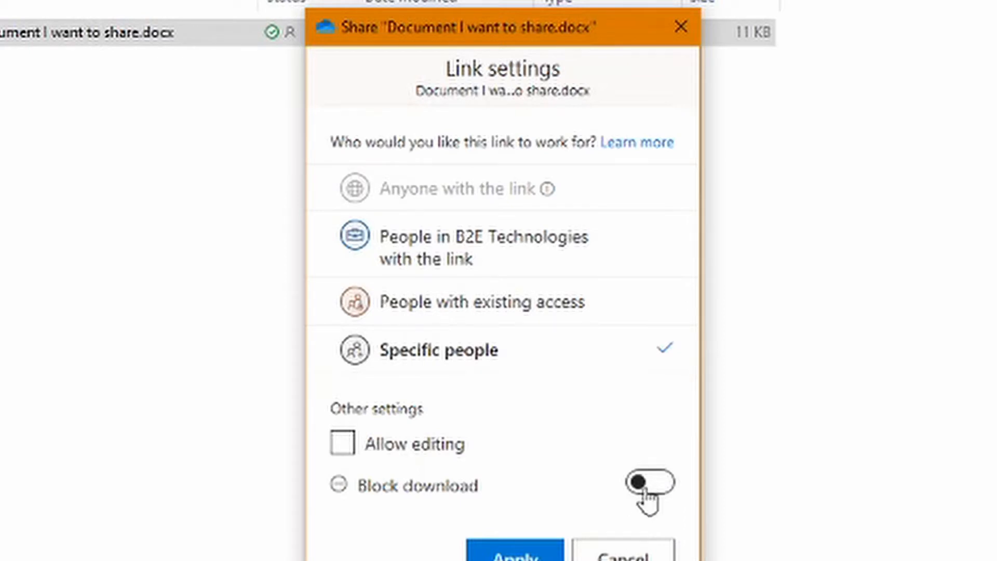
pyautogui.click(648, 483)
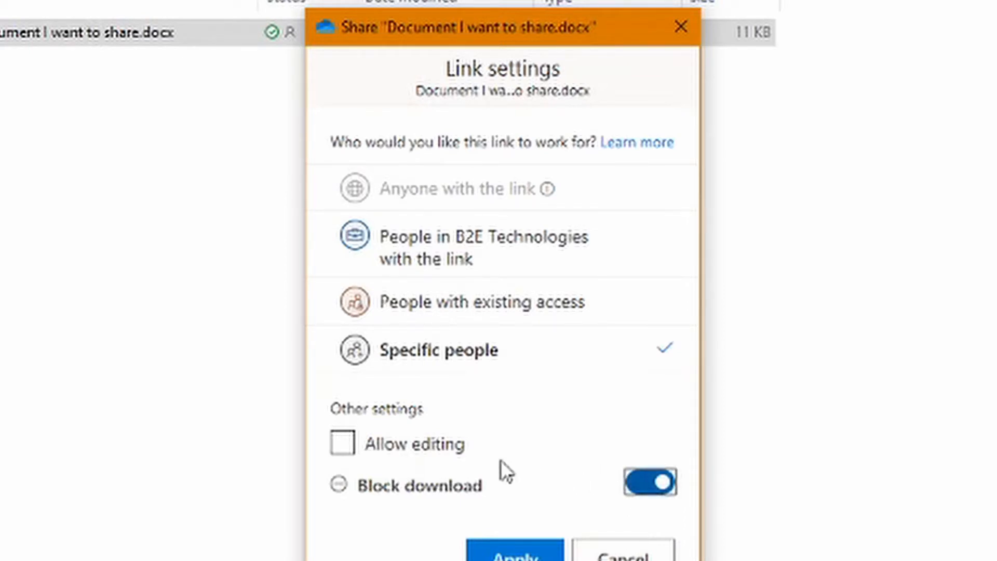
pyautogui.click(342, 444)
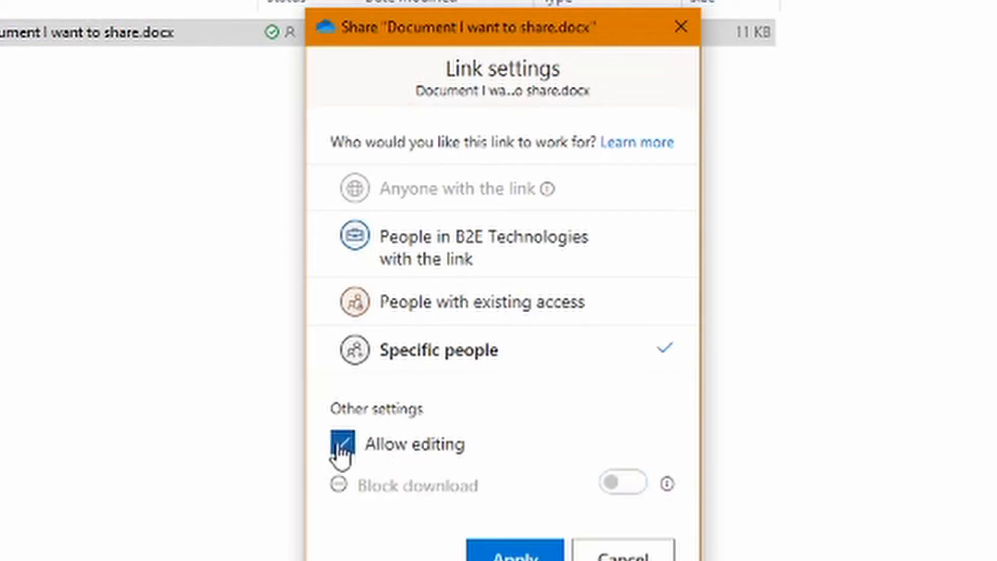
pyautogui.click(342, 444)
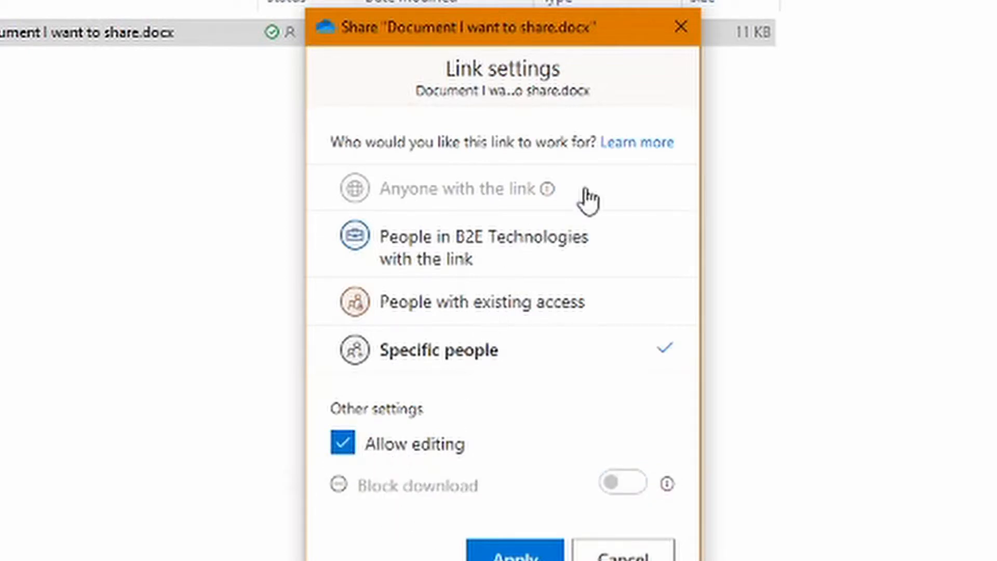
# Step: Make the link work for People in B2E Technologies with the link, editing allowed
pyautogui.click(462, 188)
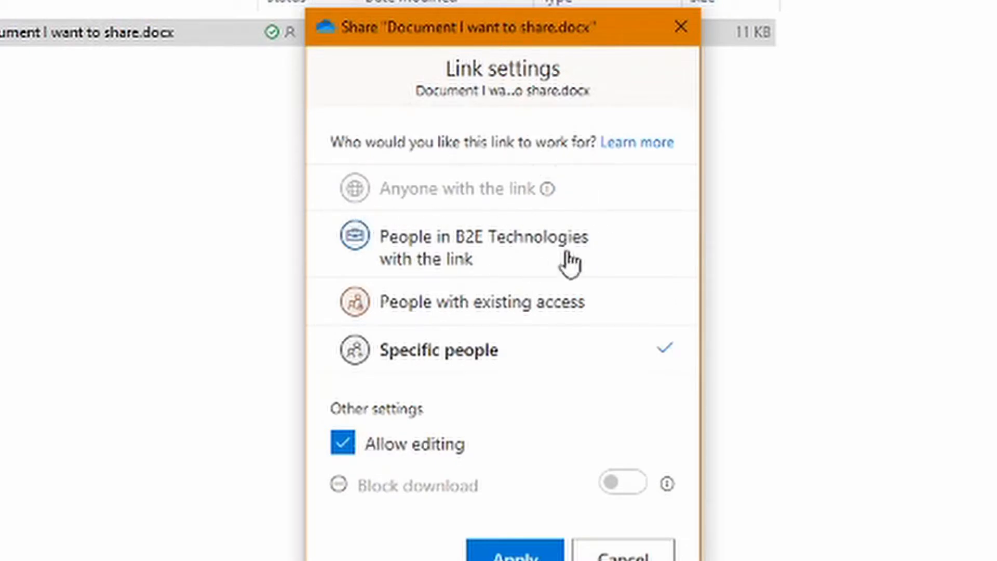
pyautogui.moveTo(360, 192)
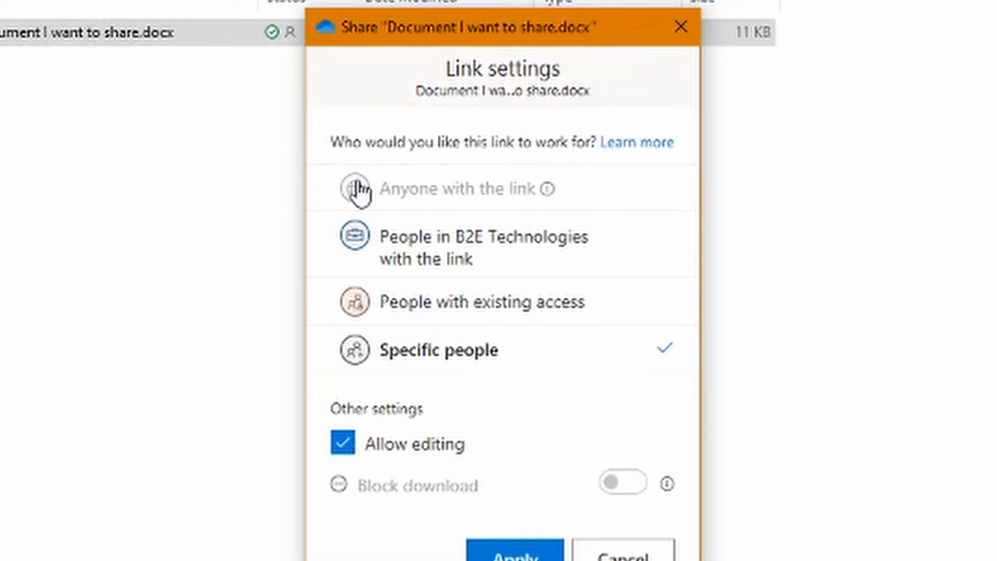
pyautogui.moveTo(501, 204)
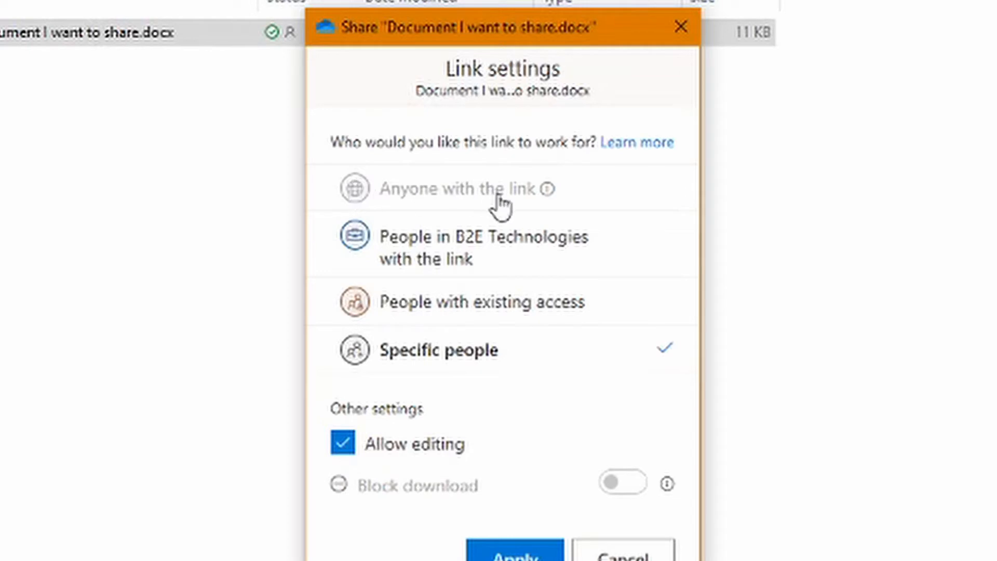
pyautogui.moveTo(553, 168)
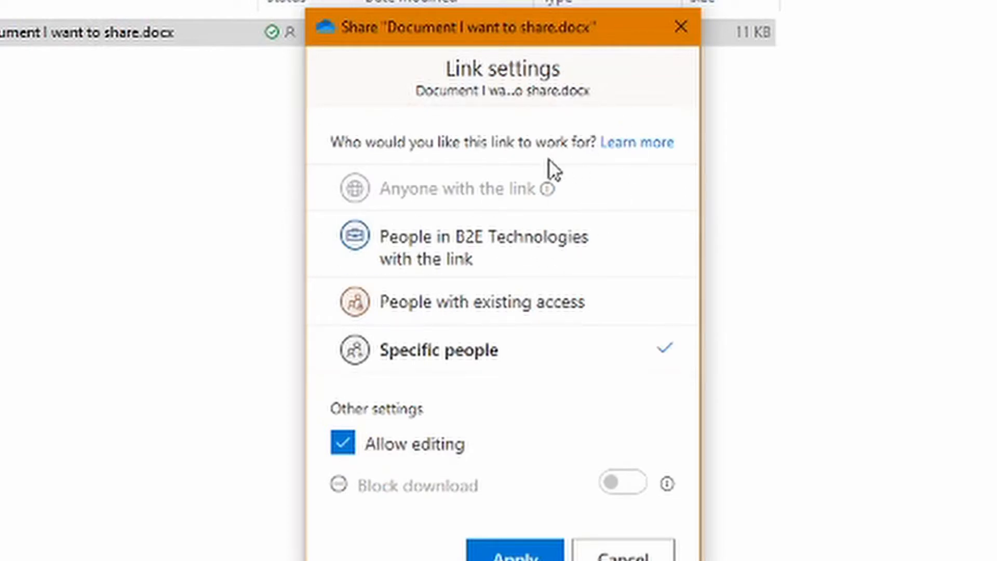
pyautogui.click(488, 248)
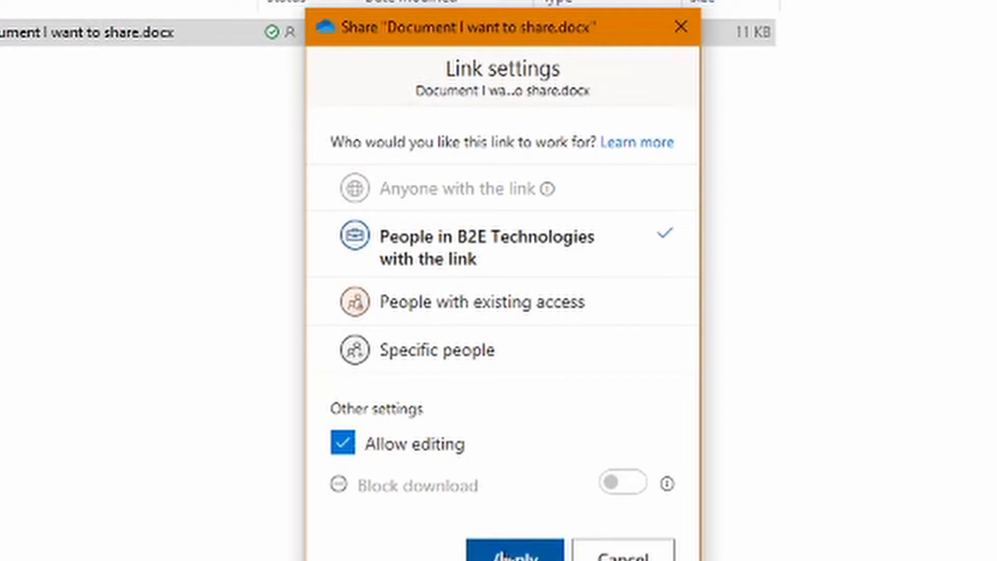
pyautogui.click(514, 549)
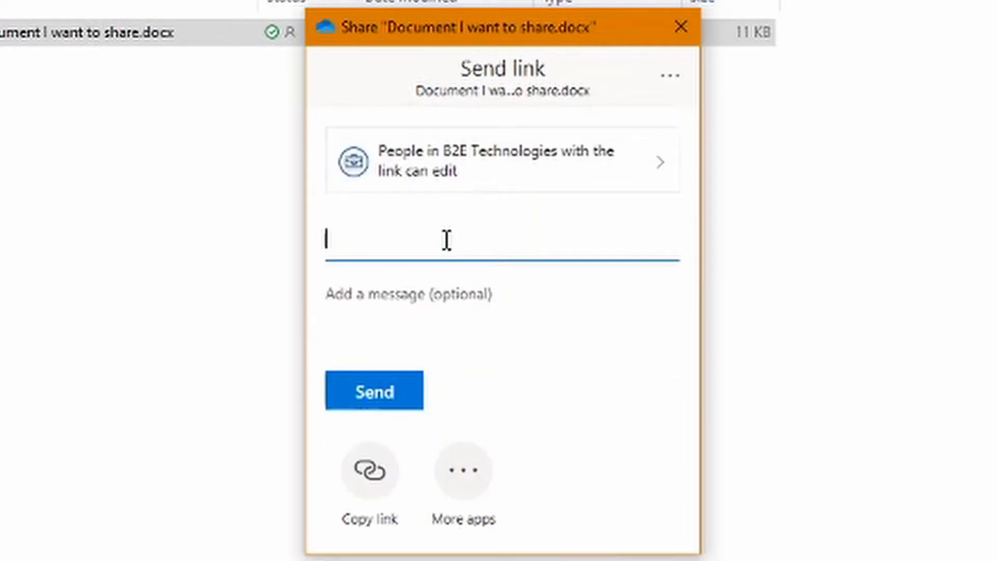
pyautogui.write('michaello')
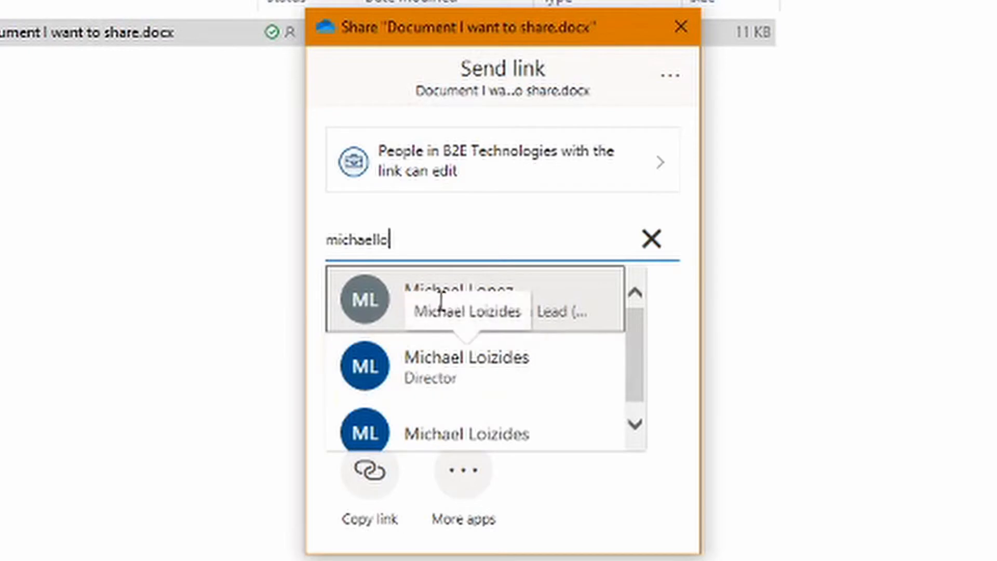
pyautogui.click(464, 299)
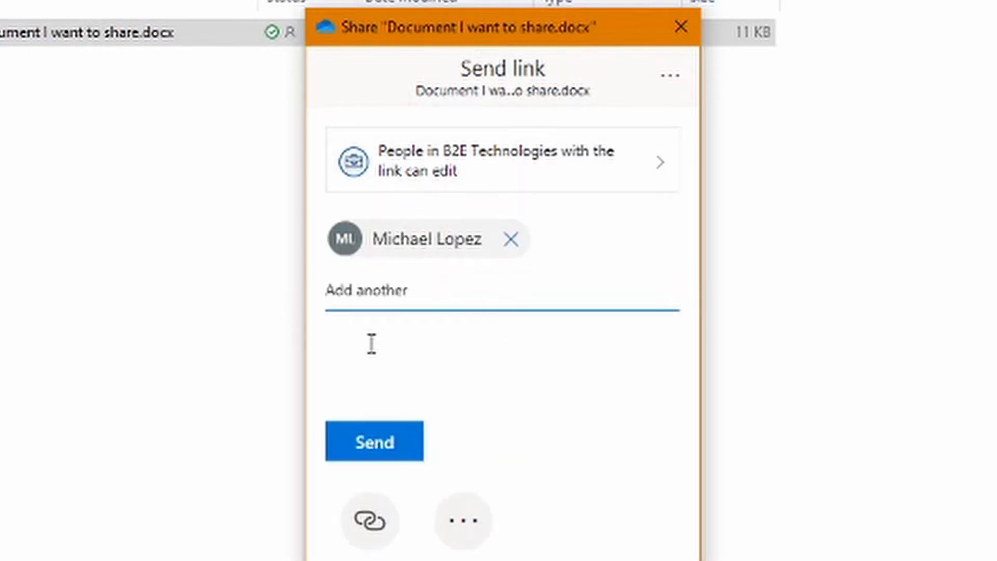
# Step: Write the message 'Hi Mike - here is the doc as promised'
pyautogui.write('Hi M')
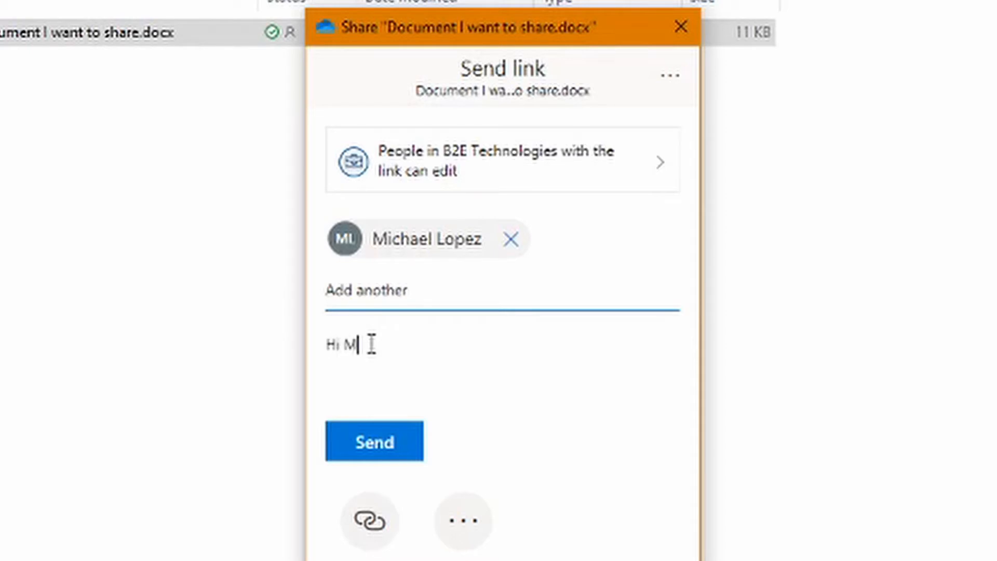
pyautogui.write('ike -')
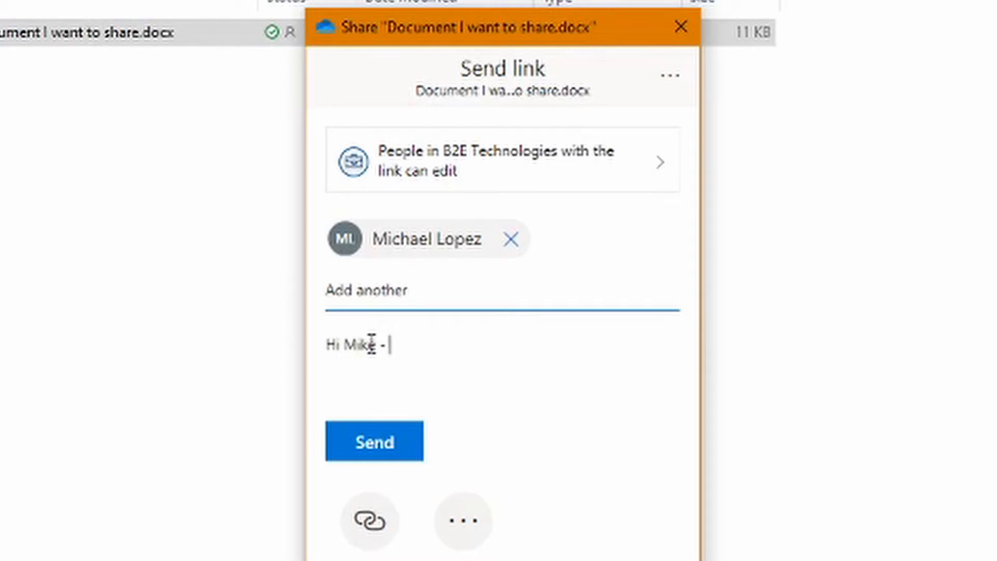
pyautogui.write('here is the')
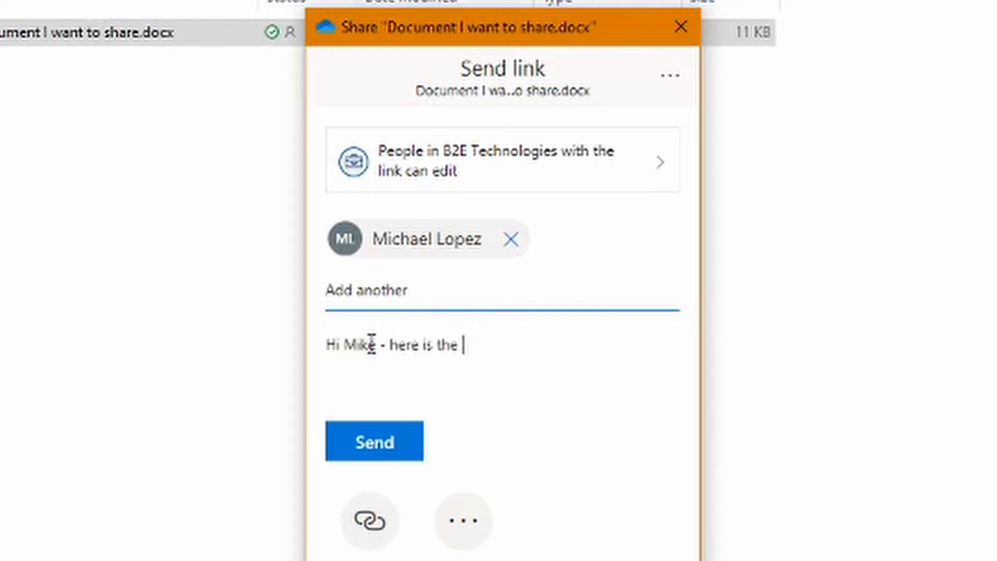
pyautogui.write('doc as promised')
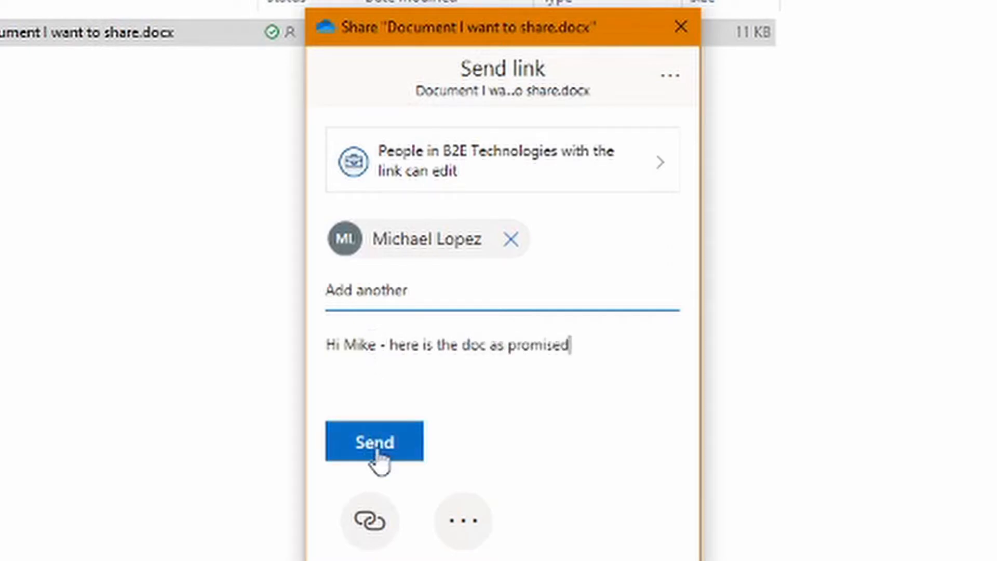
pyautogui.click(374, 441)
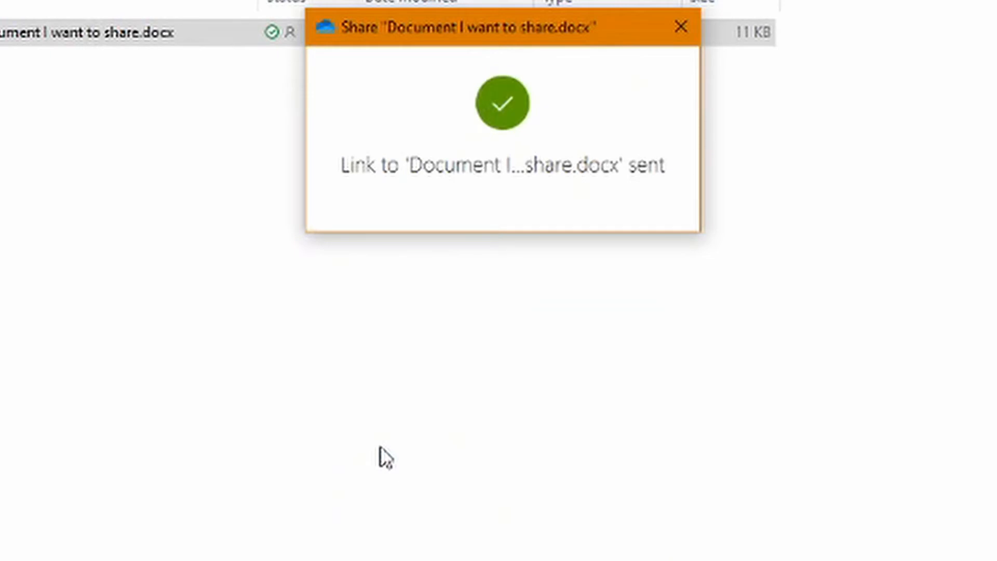
pyautogui.moveTo(629, 339)
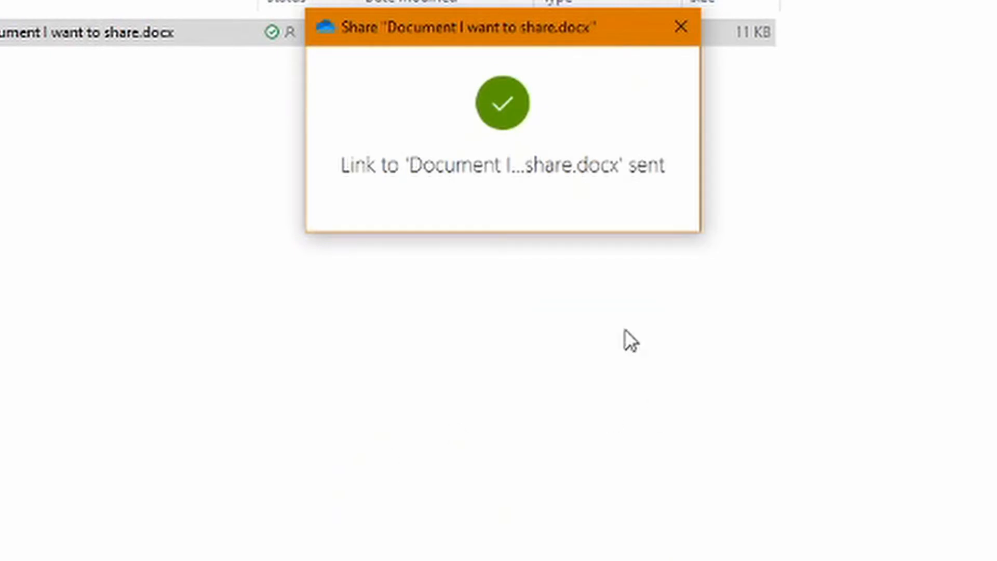
pyautogui.moveTo(494, 326)
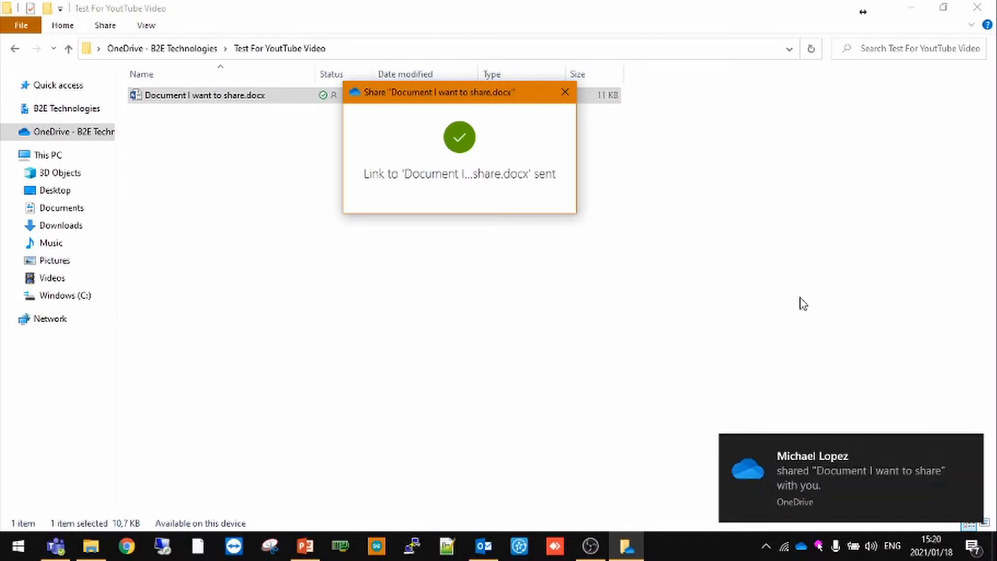
pyautogui.moveTo(811, 475)
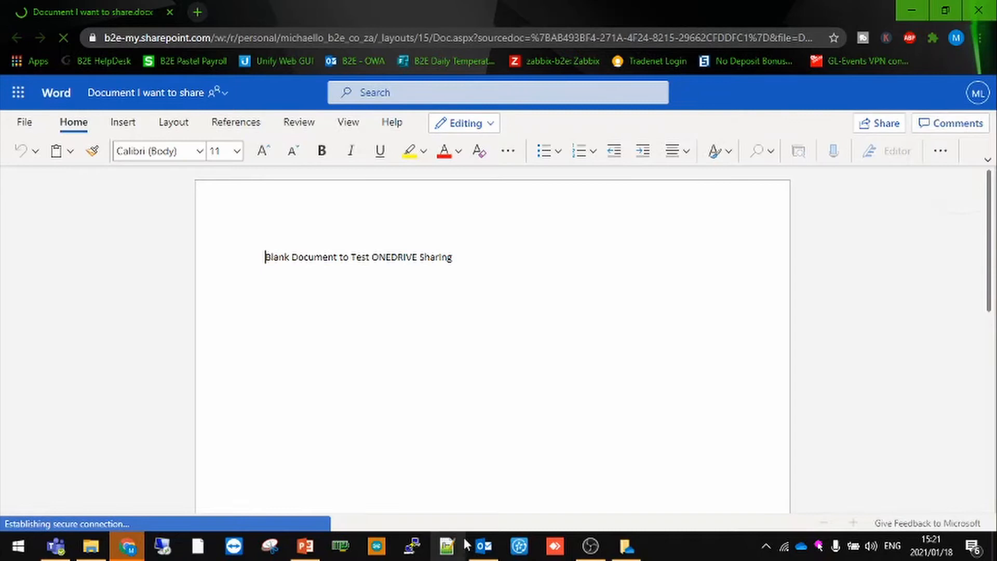
# Step: View the shared document in Word for the web, then close the browser window
pyautogui.click(483, 546)
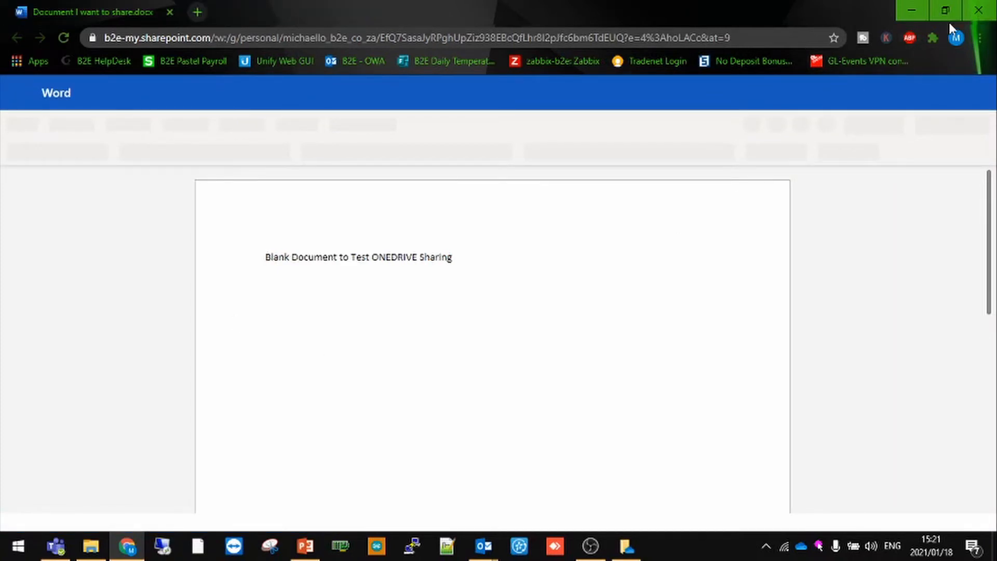
pyautogui.click(483, 545)
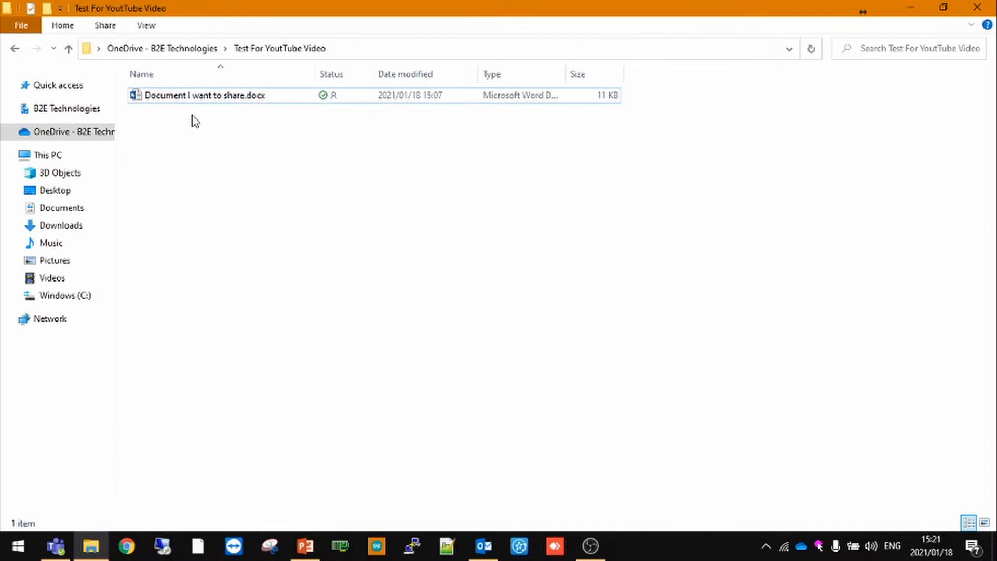
# Step: Review the link settings for Document I want to share.docx and copy its sharing link
pyautogui.rightClick(201, 94)
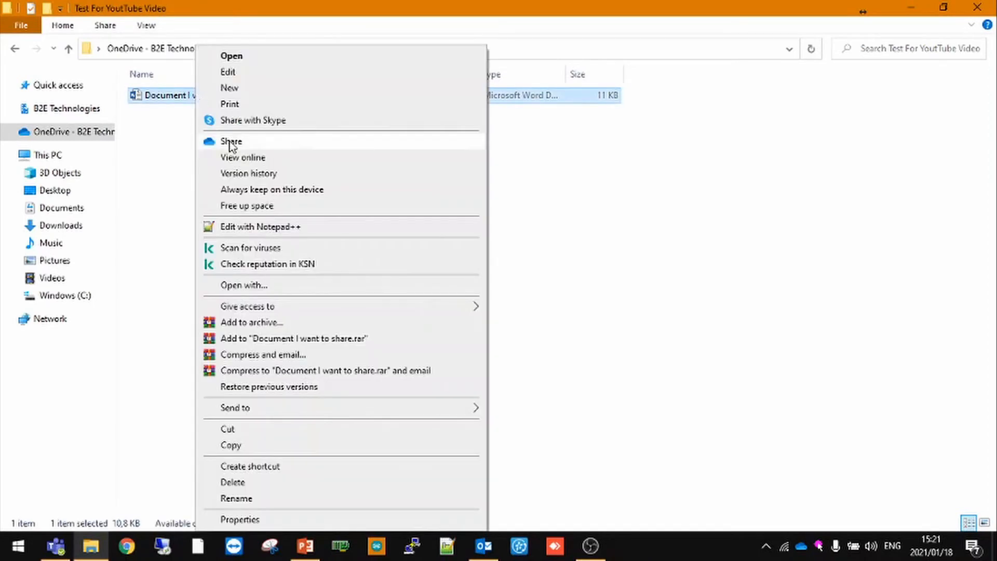
pyautogui.click(232, 142)
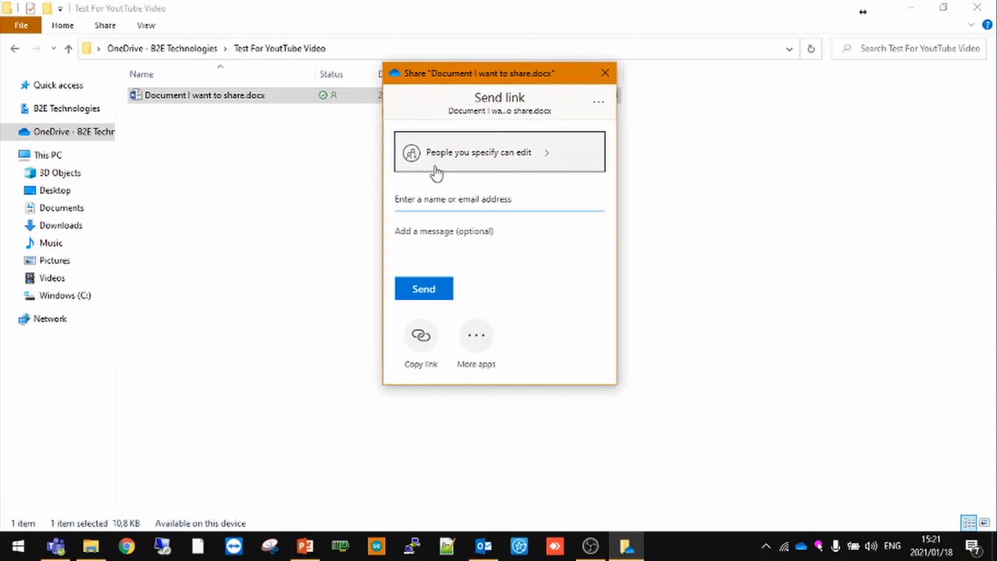
pyautogui.click(500, 199)
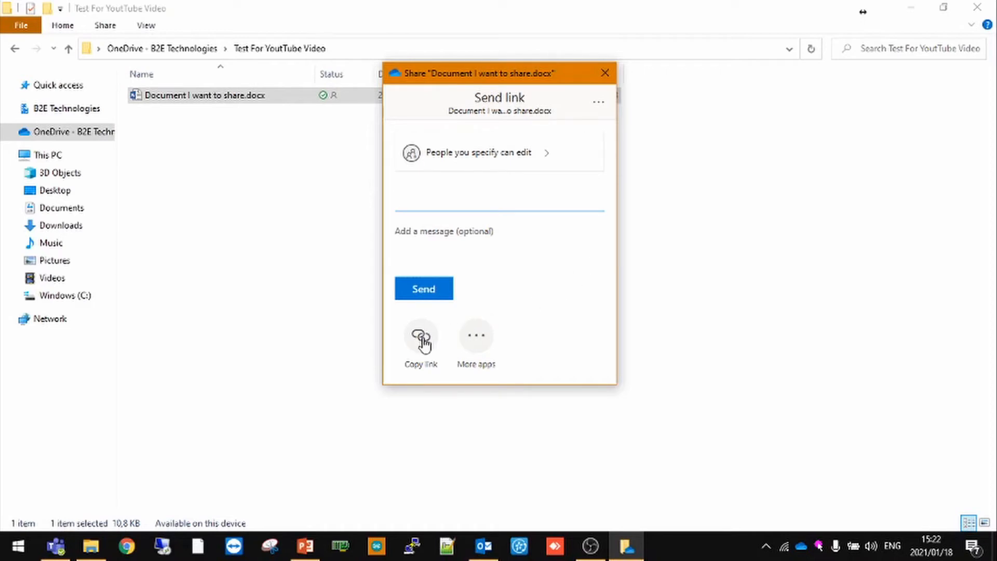
pyautogui.click(422, 288)
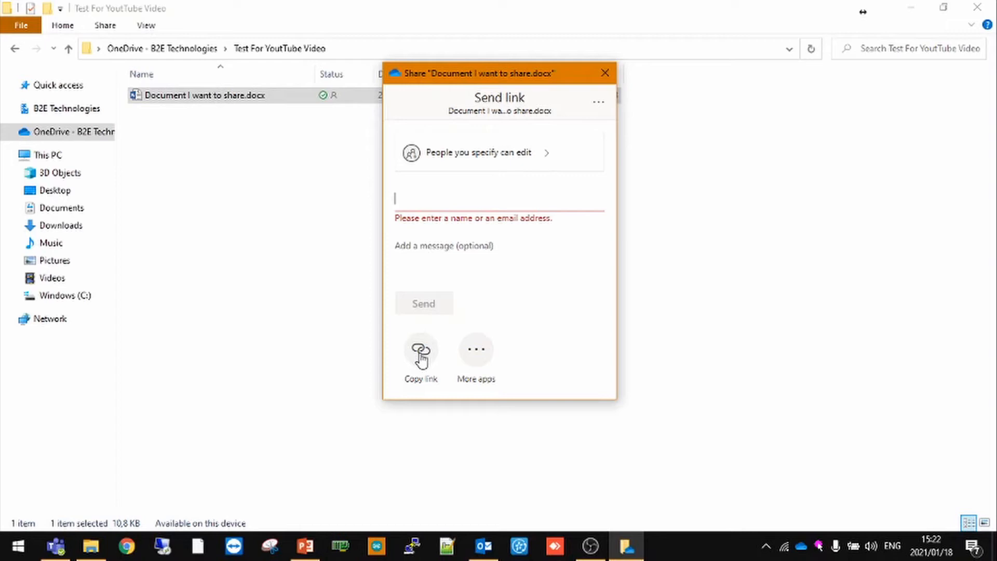
pyautogui.click(421, 353)
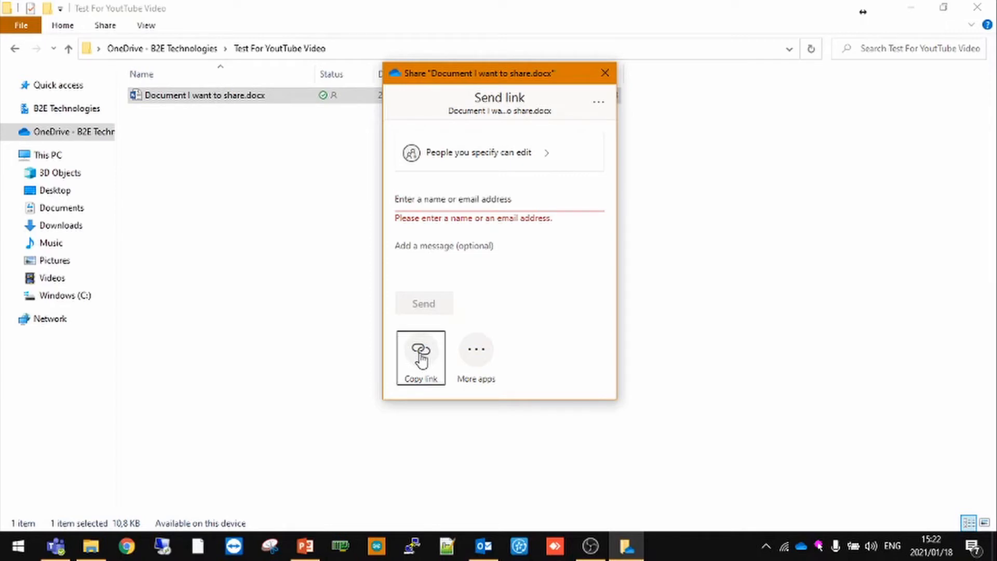
pyautogui.moveTo(902, 11)
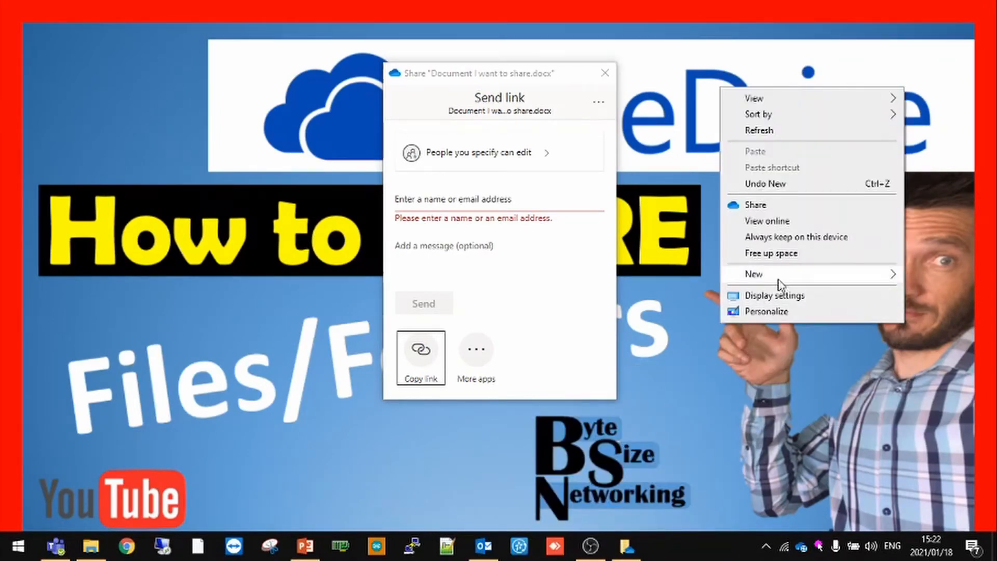
# Step: Paste the link into a new desktop text document in Notepad and copy it back out
pyautogui.click(753, 275)
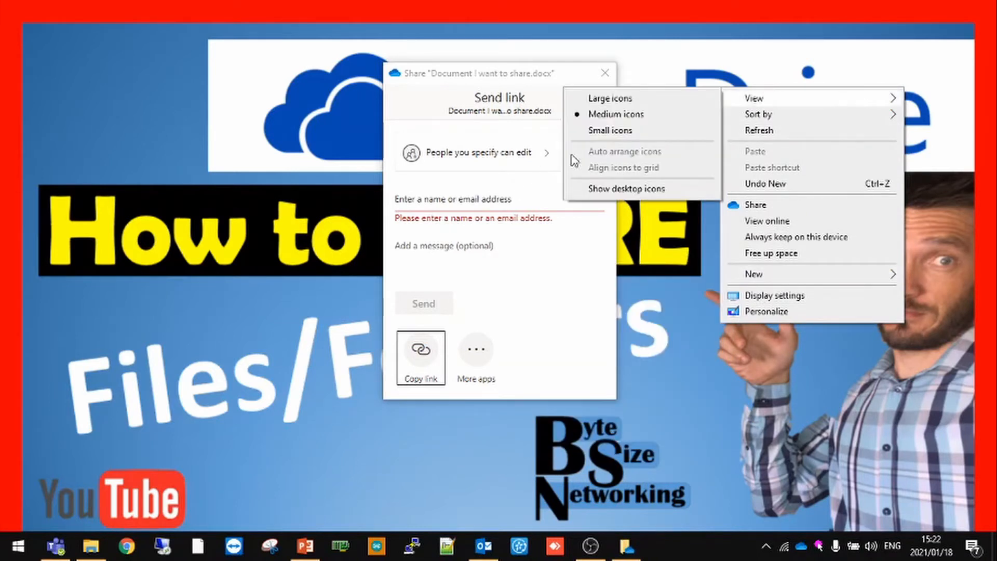
pyautogui.click(608, 132)
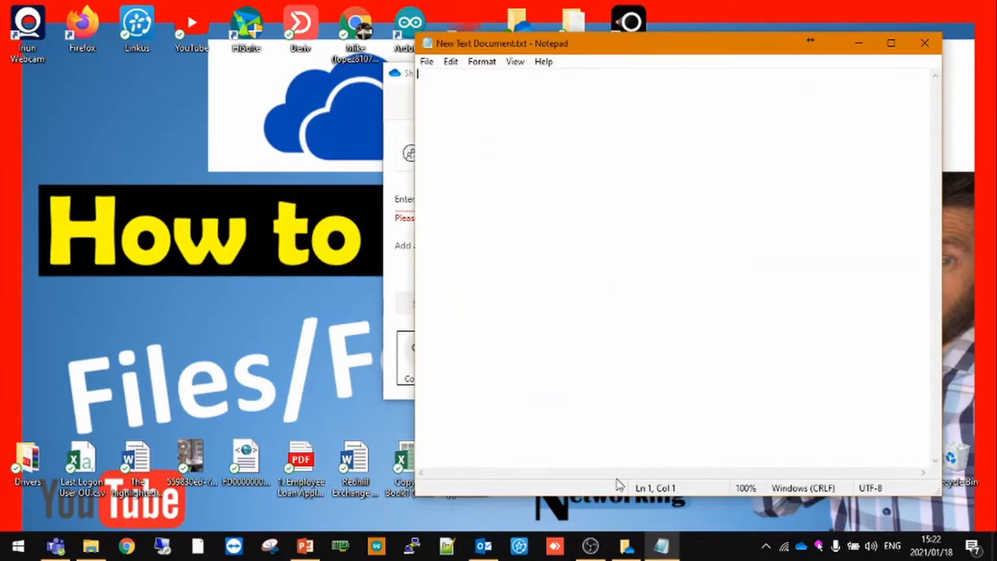
pyautogui.rightClick(274, 255)
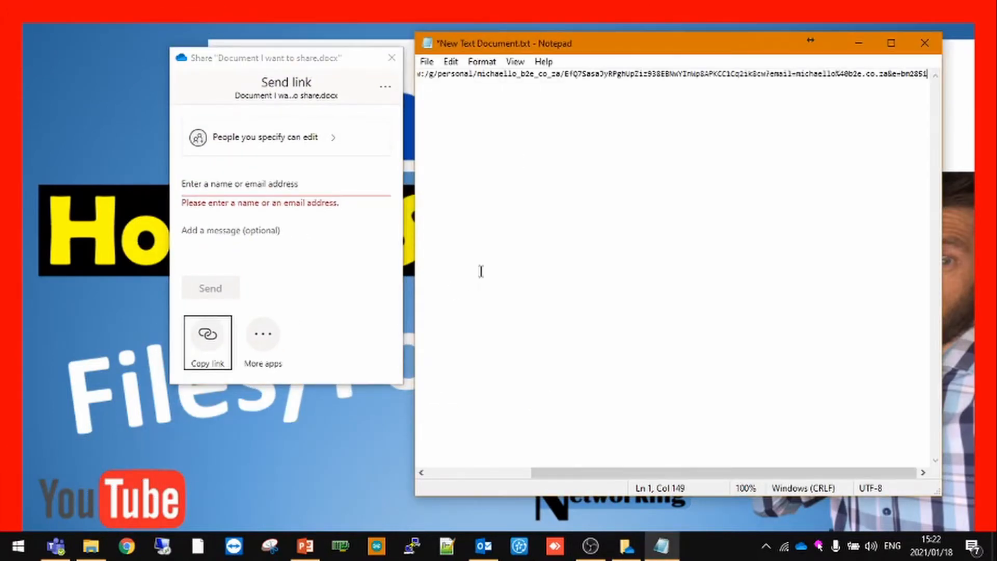
pyautogui.press('ctrl+a')
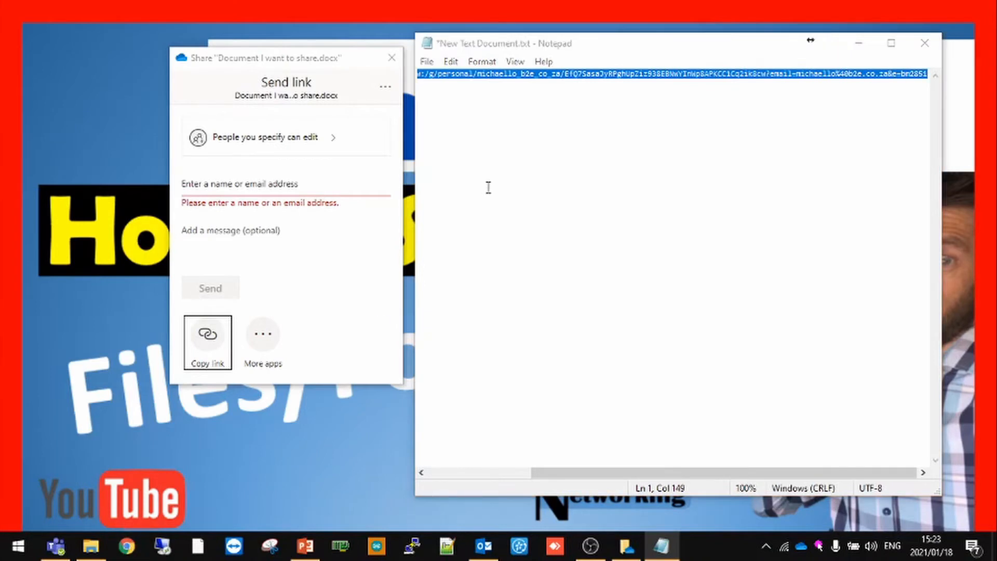
pyautogui.rightClick(134, 37)
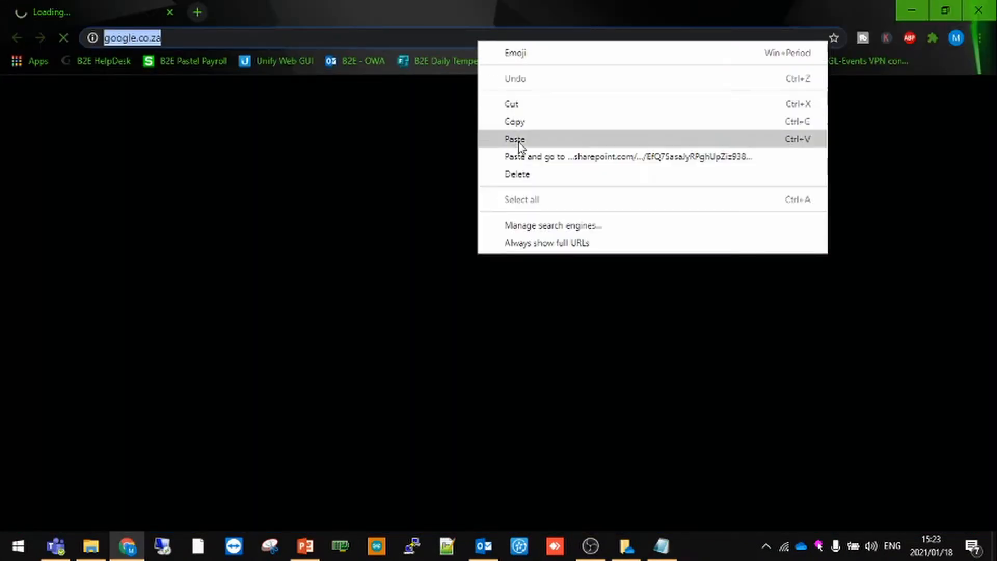
# Step: Load the pasted link in Chrome to open the document in Word for the web
pyautogui.click(620, 157)
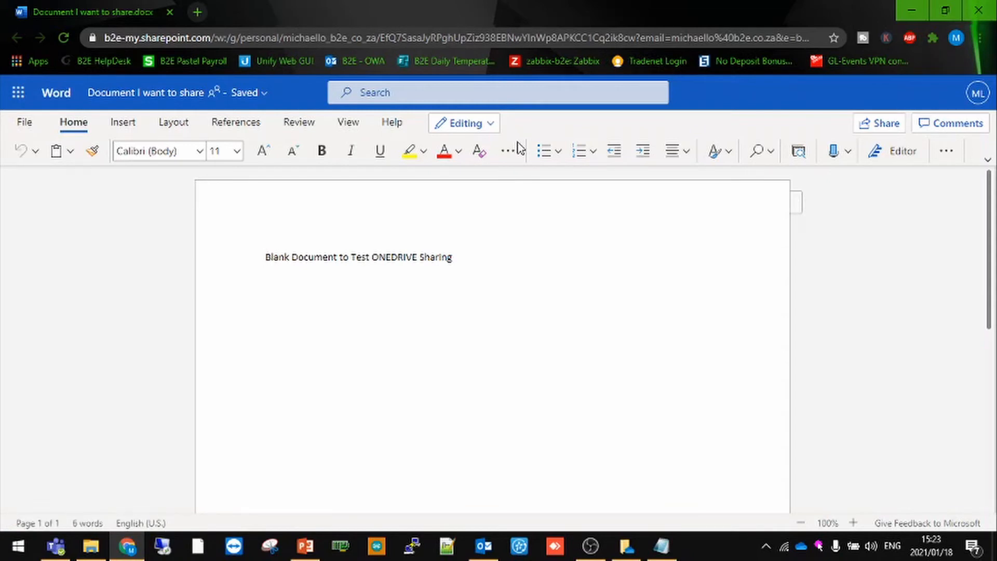
pyautogui.click(266, 256)
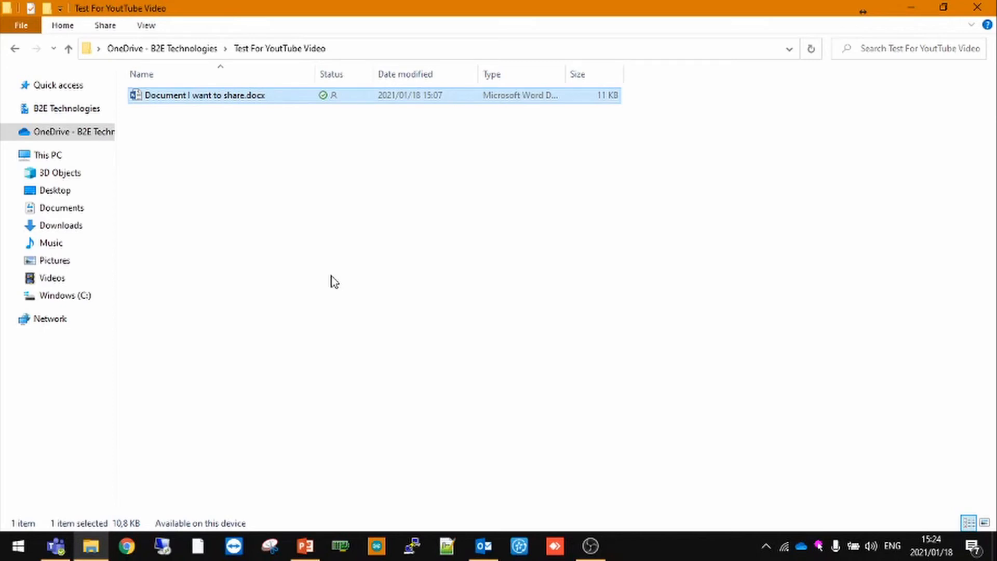
pyautogui.click(68, 49)
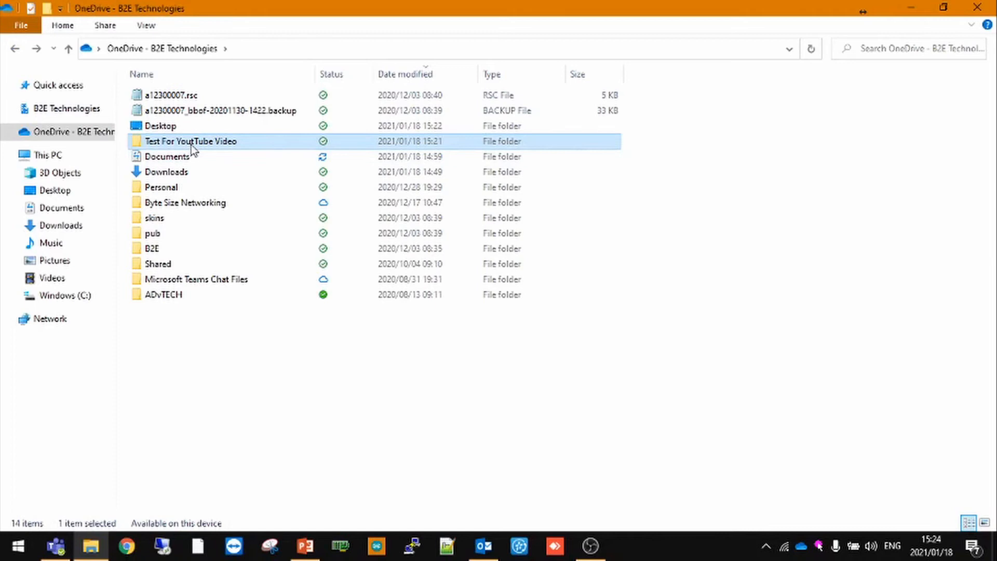
pyautogui.rightClick(190, 140)
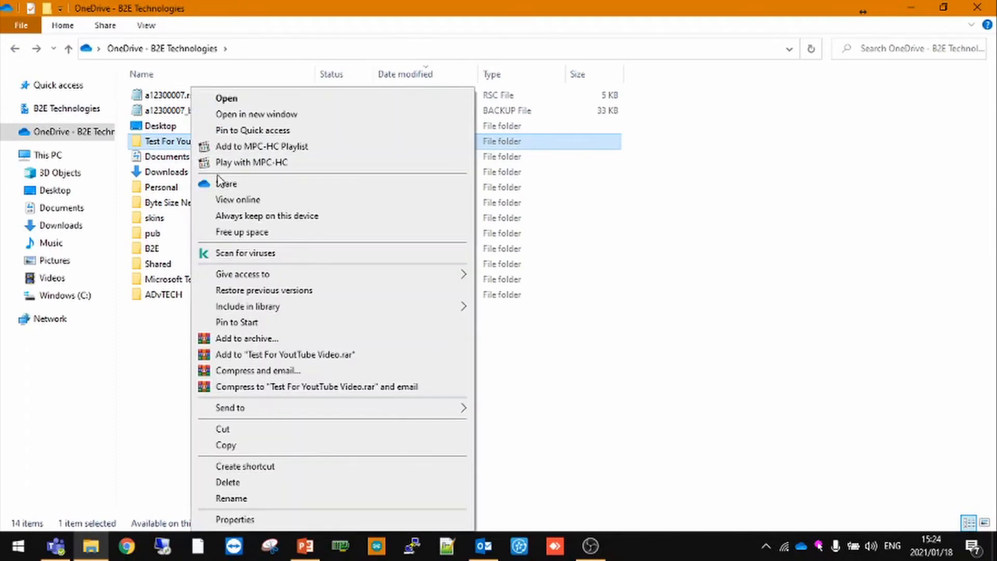
pyautogui.click(226, 184)
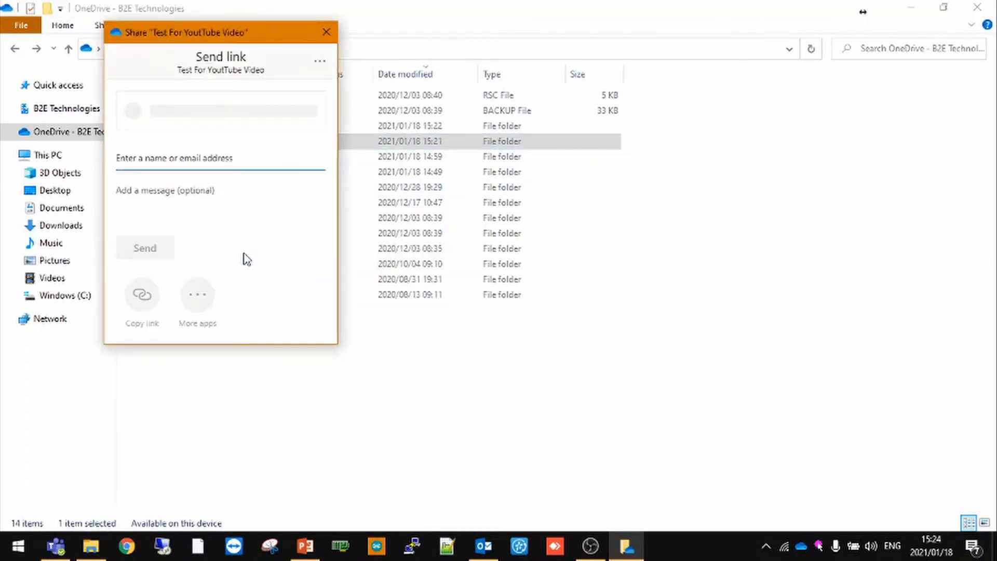
pyautogui.write('mich')
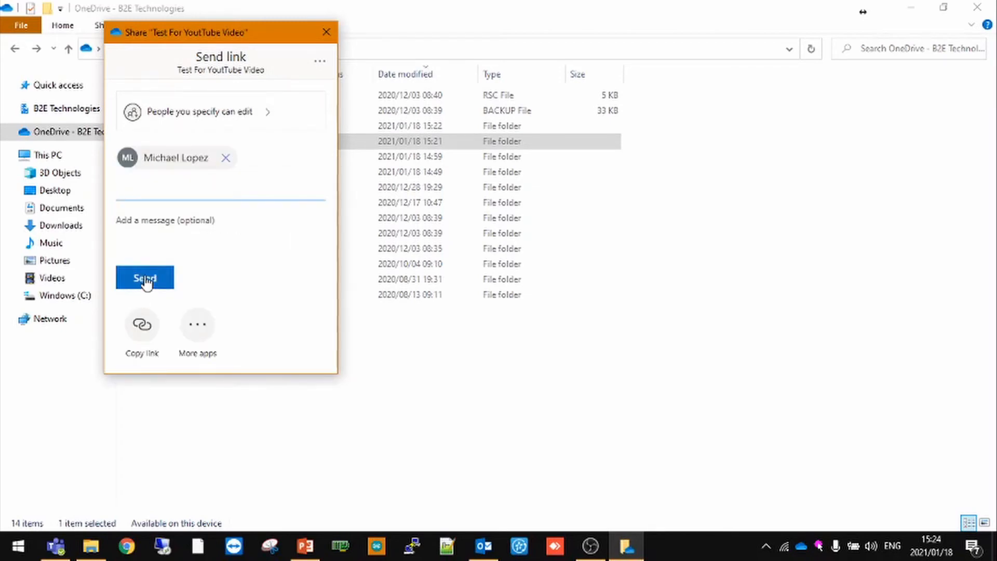
pyautogui.click(144, 278)
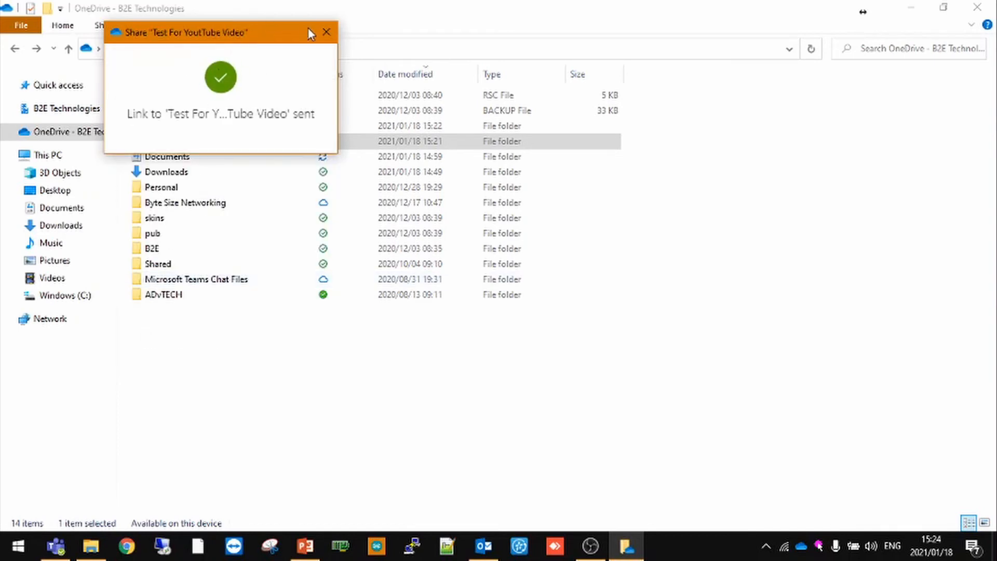
pyautogui.click(327, 32)
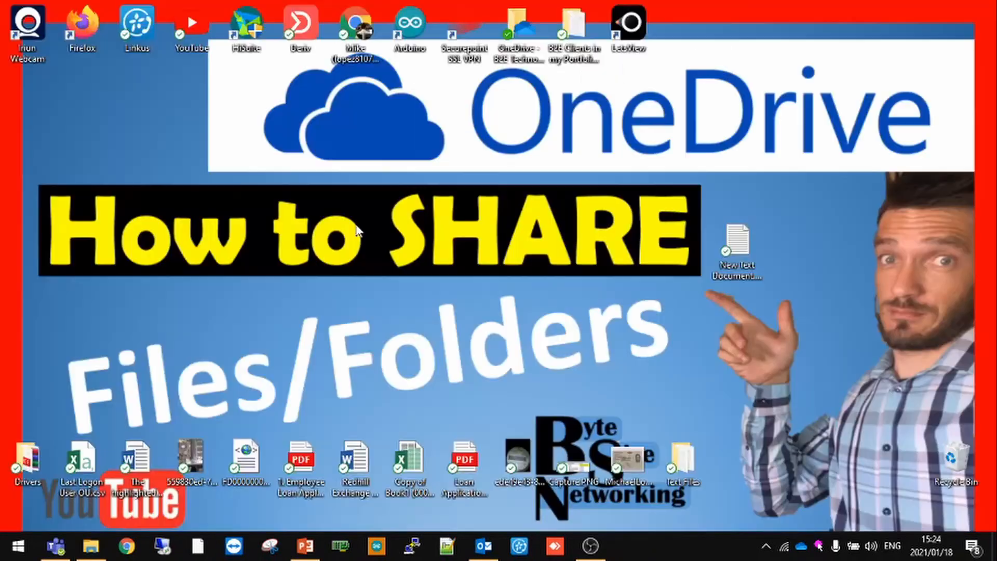
pyautogui.moveTo(353, 228)
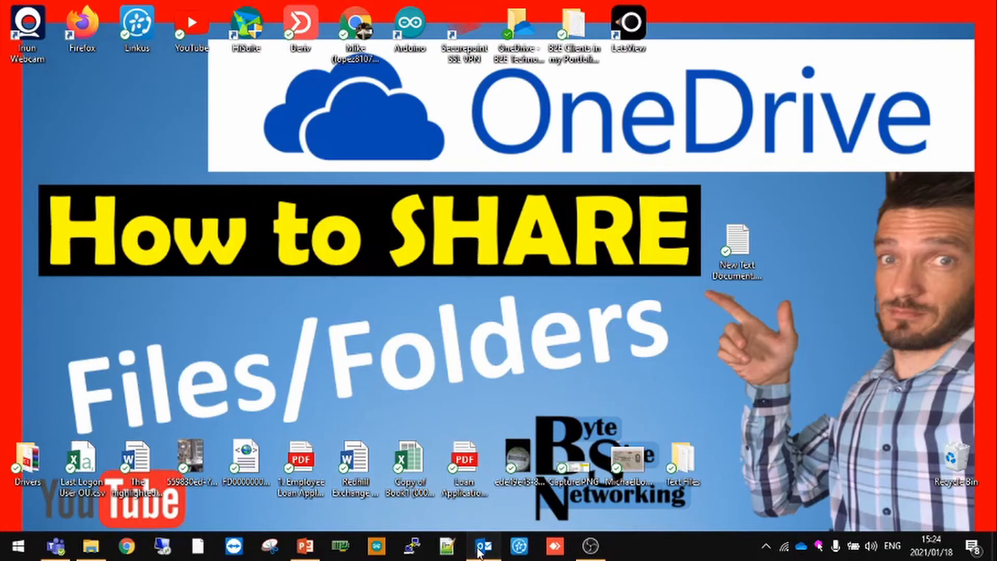
# Step: Switch to Outlook and open the shared Test For YouTube Video folder from the sharing email
pyautogui.click(481, 546)
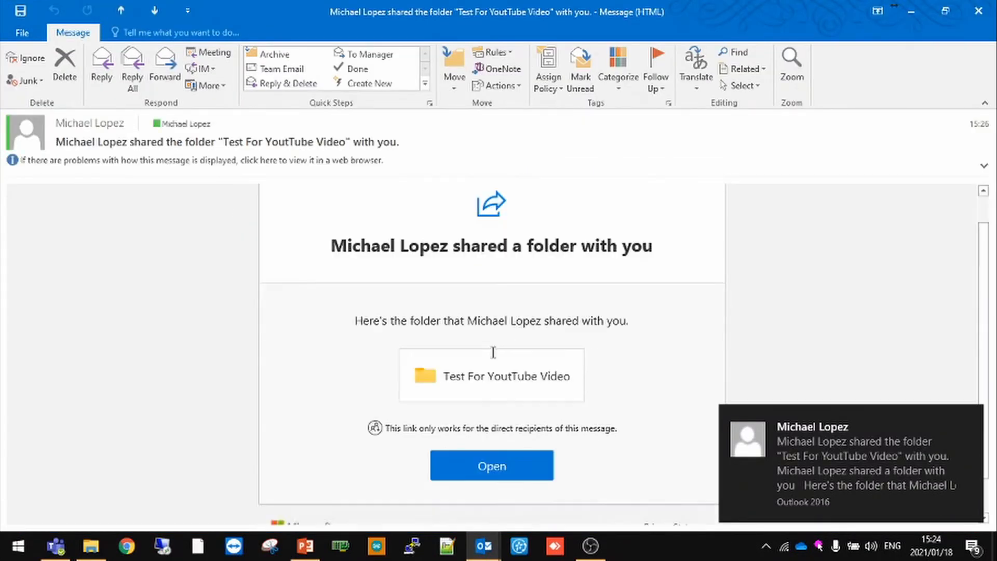
pyautogui.scroll(-3)
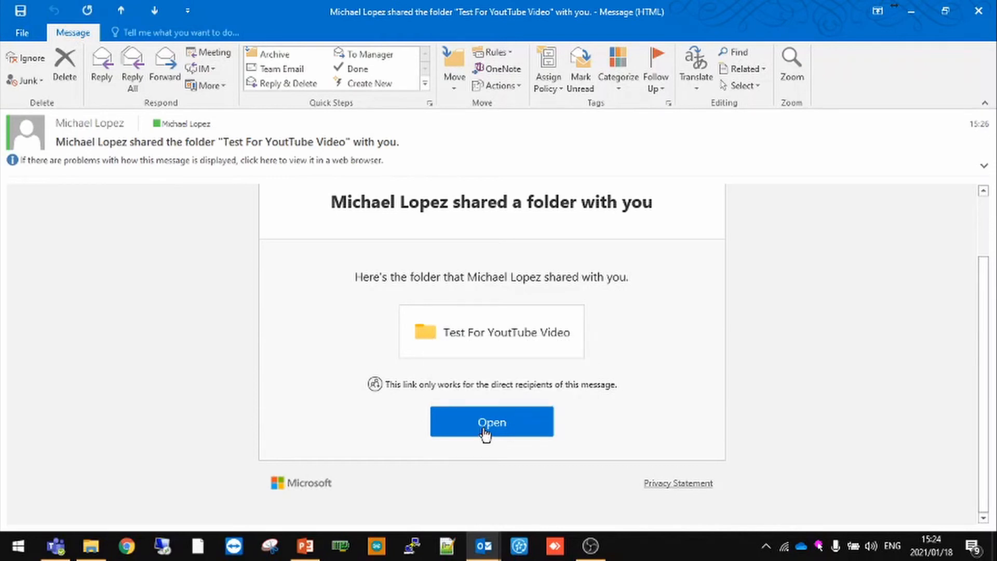
pyautogui.click(490, 421)
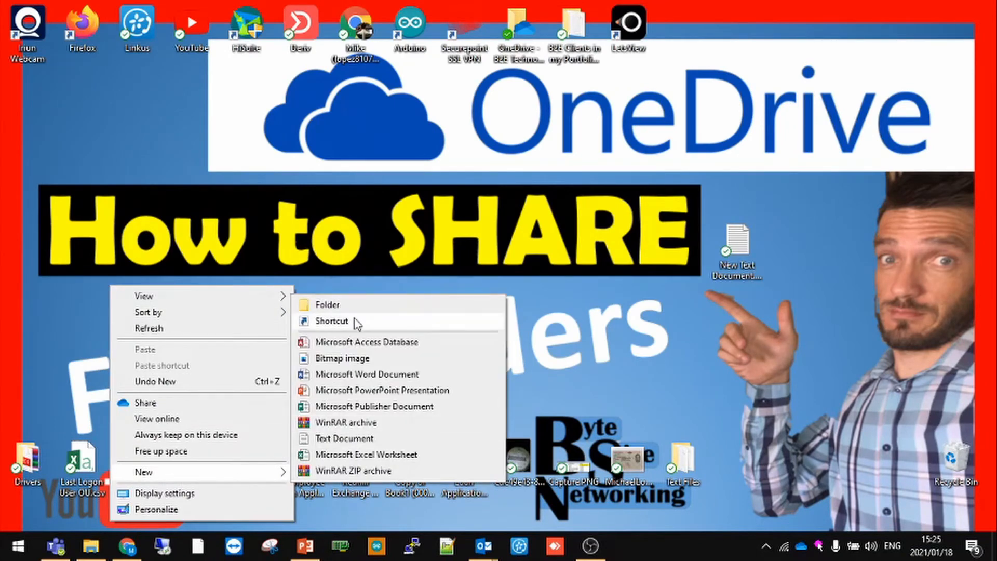
# Step: Create the desktop shortcut named 'Shared Folder with Mike' and move it to the desktop's top-left
pyautogui.click(332, 321)
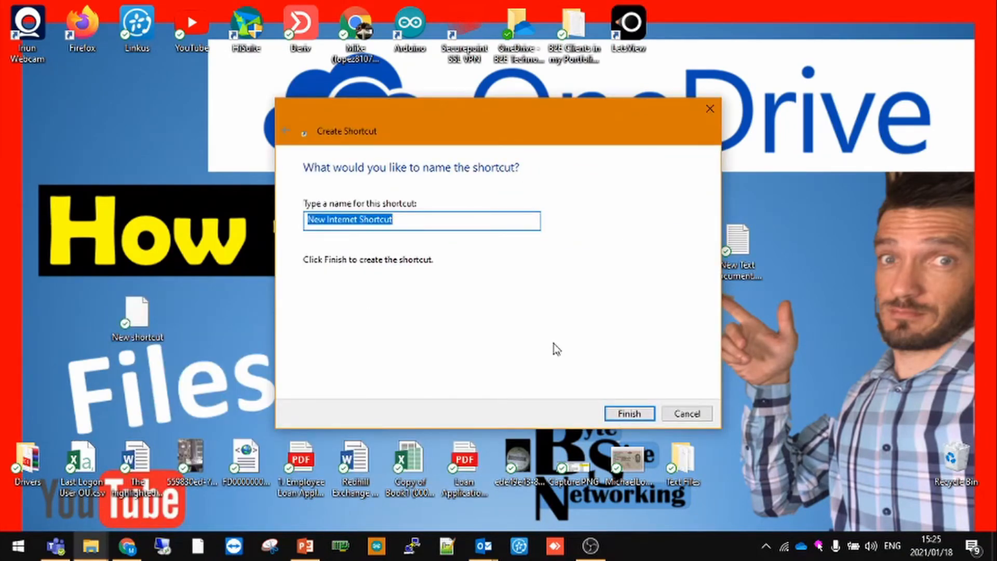
pyautogui.write('Shared Folder')
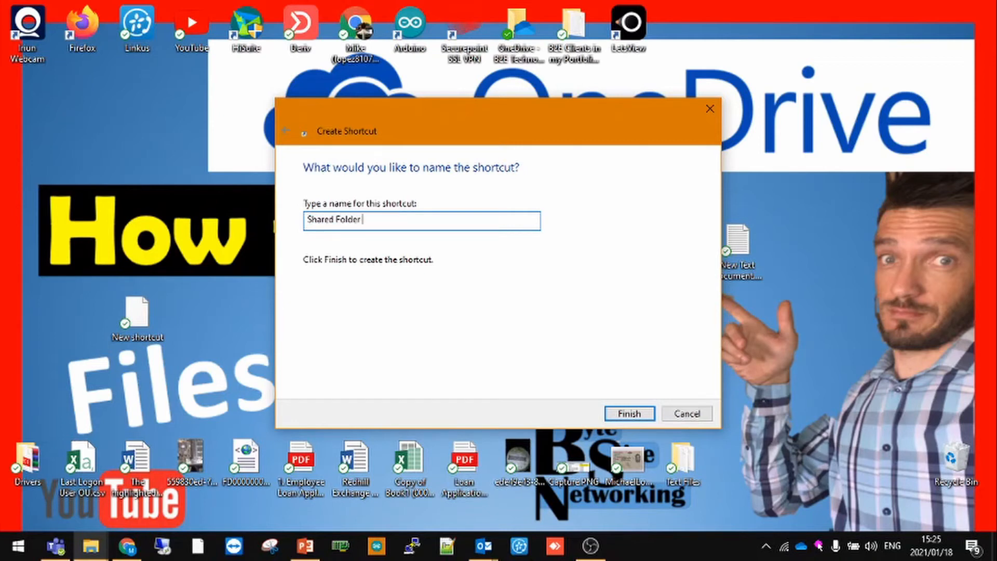
pyautogui.write('with Mike')
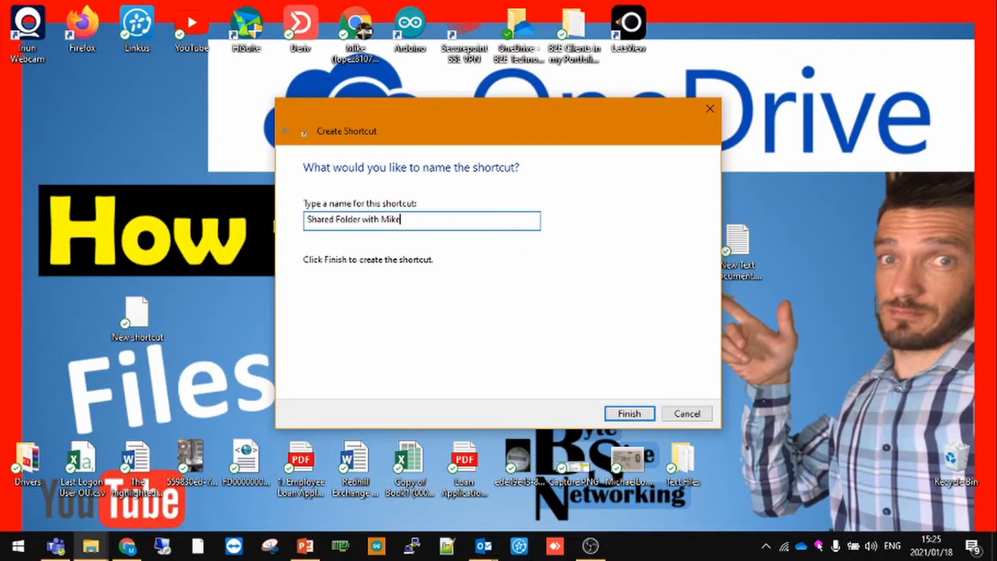
pyautogui.click(629, 413)
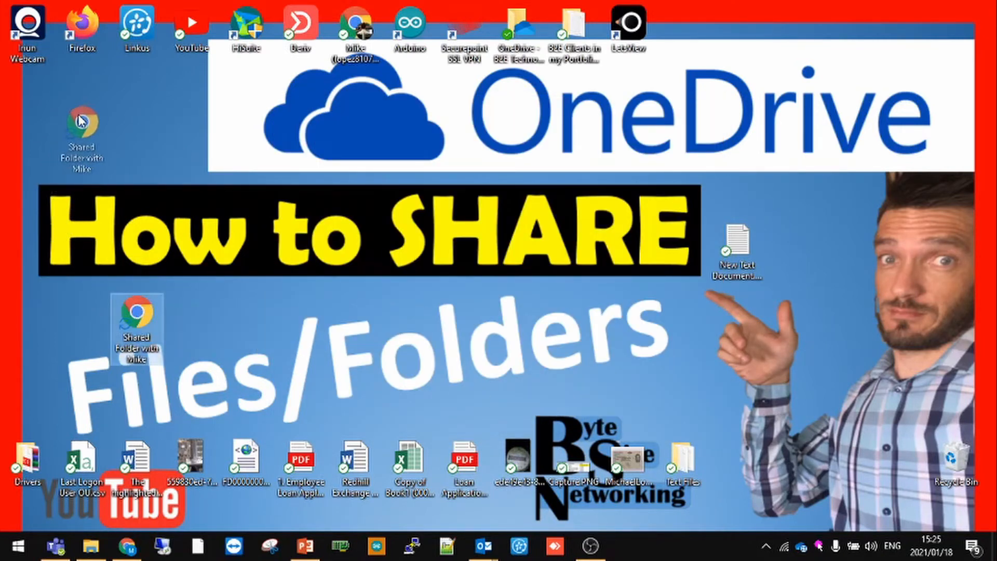
pyautogui.moveTo(135, 327); pyautogui.dragTo(81, 113)
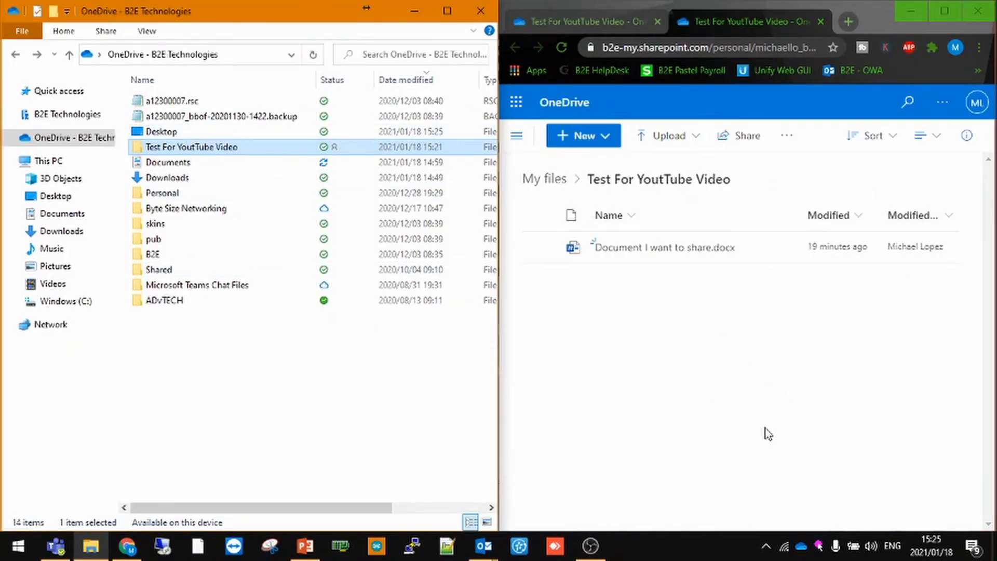
pyautogui.moveTo(806, 341)
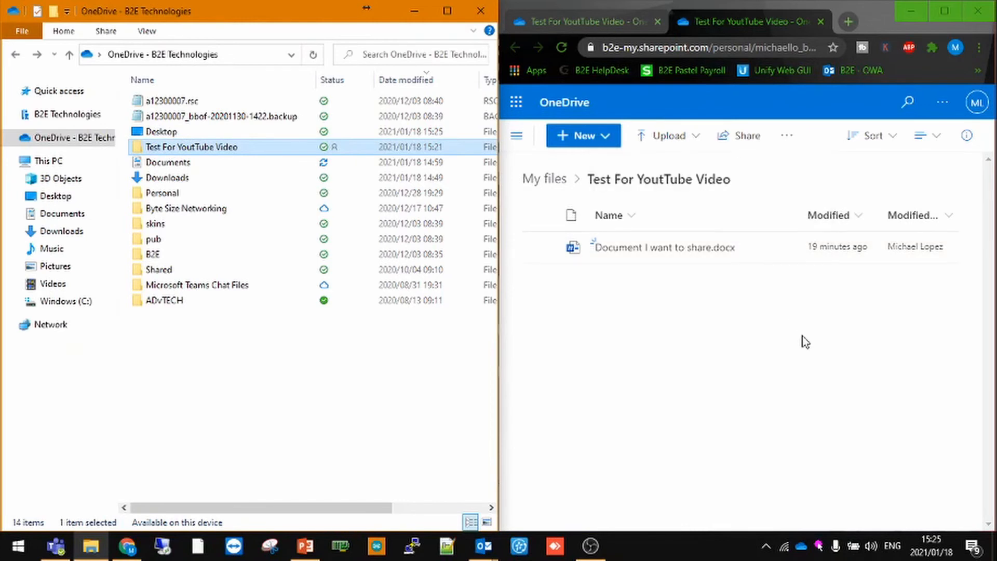
pyautogui.moveTo(467, 333)
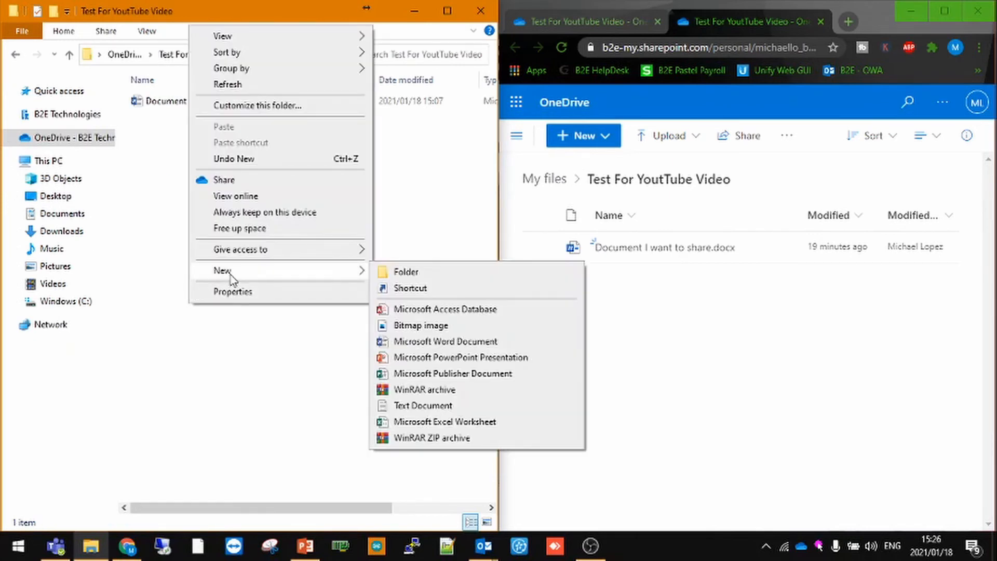
pyautogui.moveTo(417, 421)
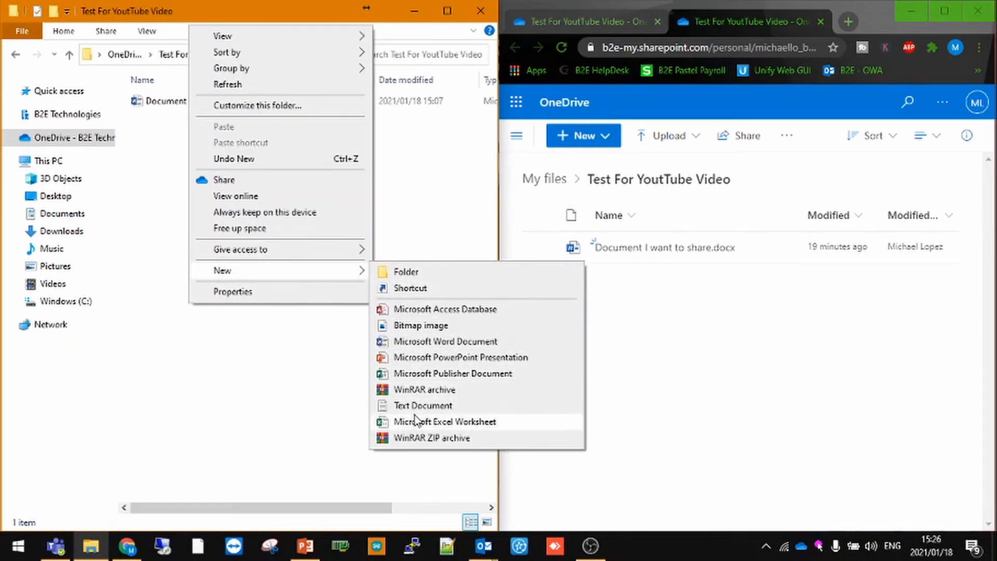
# Step: Create a new text document, a new bitmap image and a new PowerPoint presentation in the folder
pyautogui.click(421, 405)
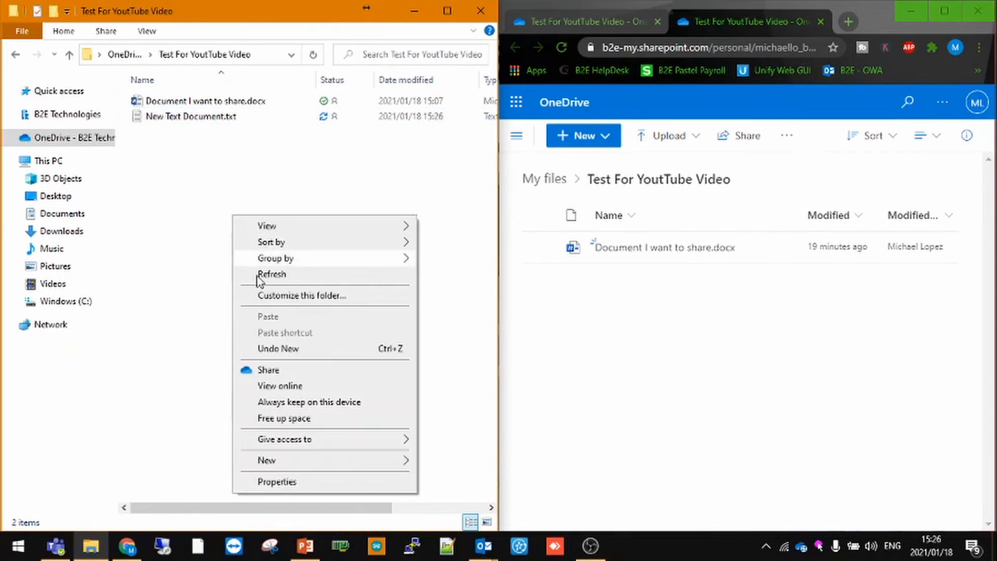
pyautogui.click(267, 460)
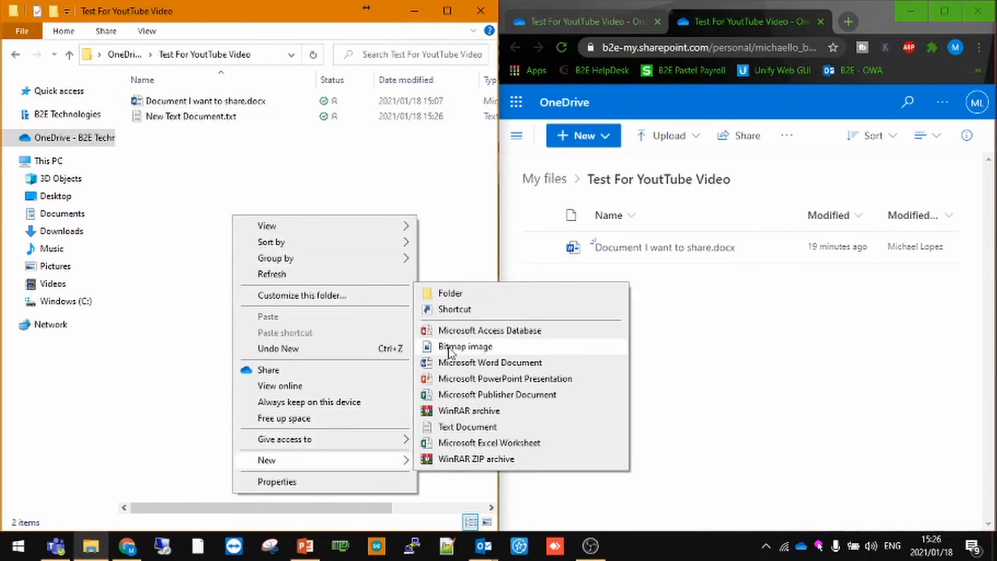
pyautogui.click(466, 346)
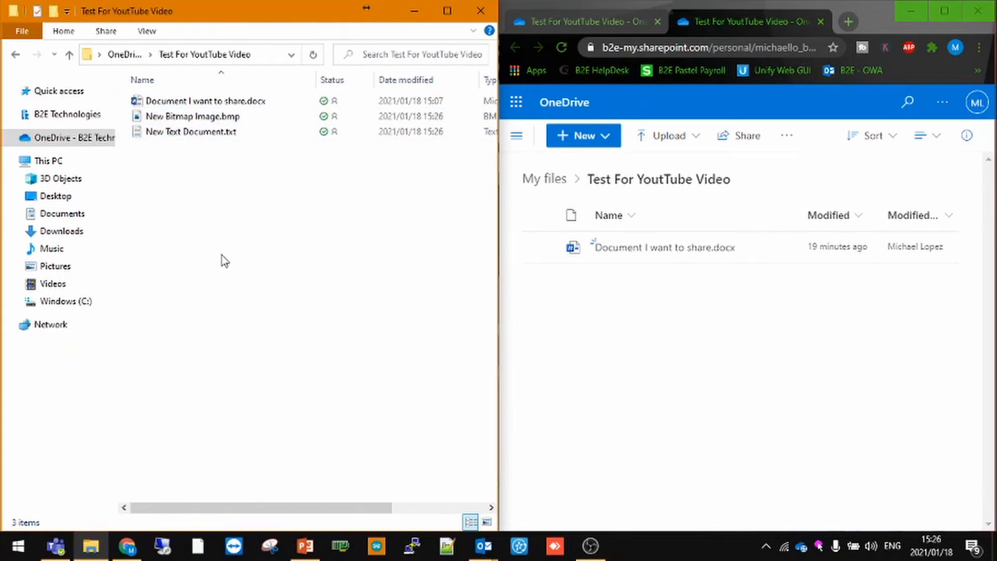
pyautogui.rightClick(225, 260)
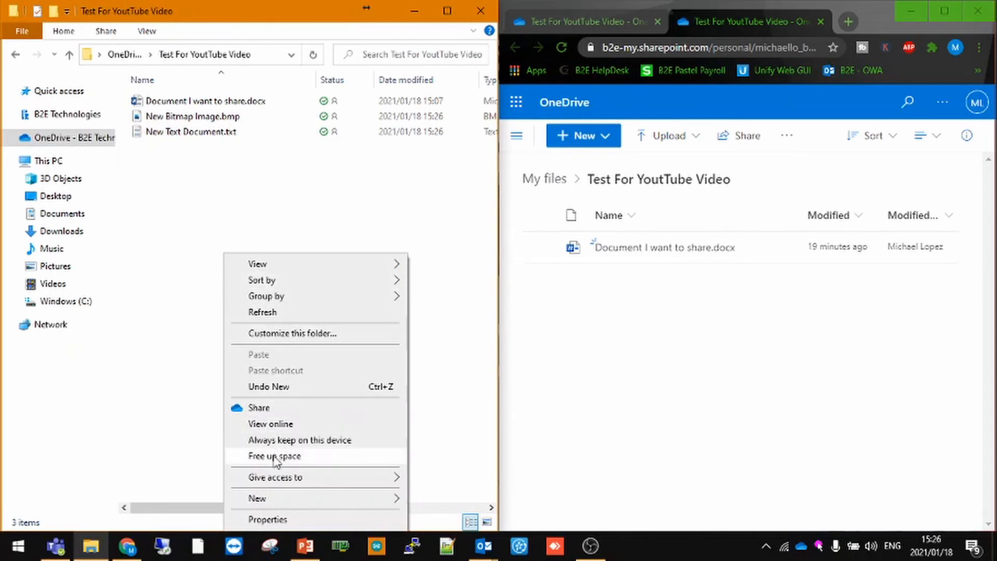
pyautogui.click(257, 497)
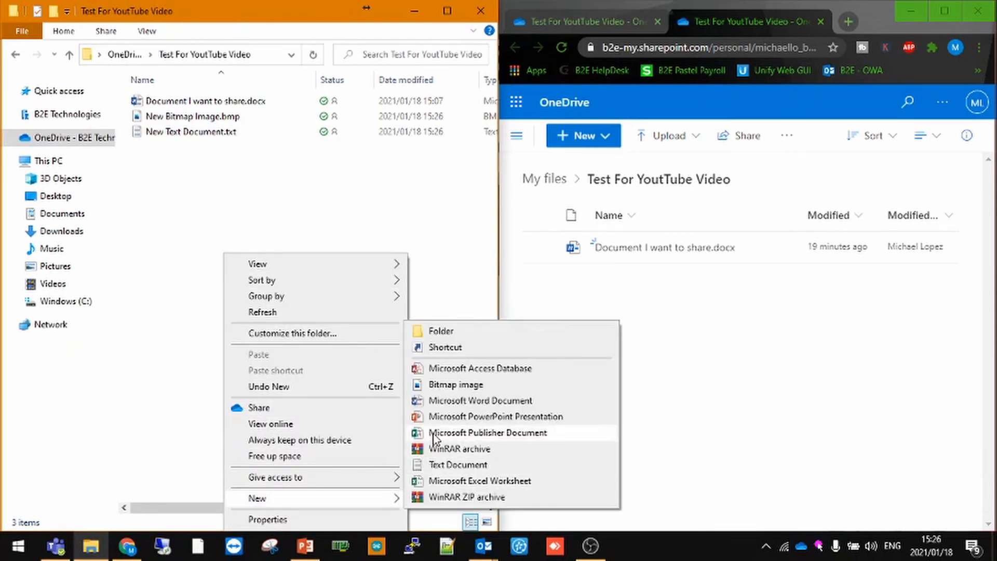
pyautogui.click(495, 417)
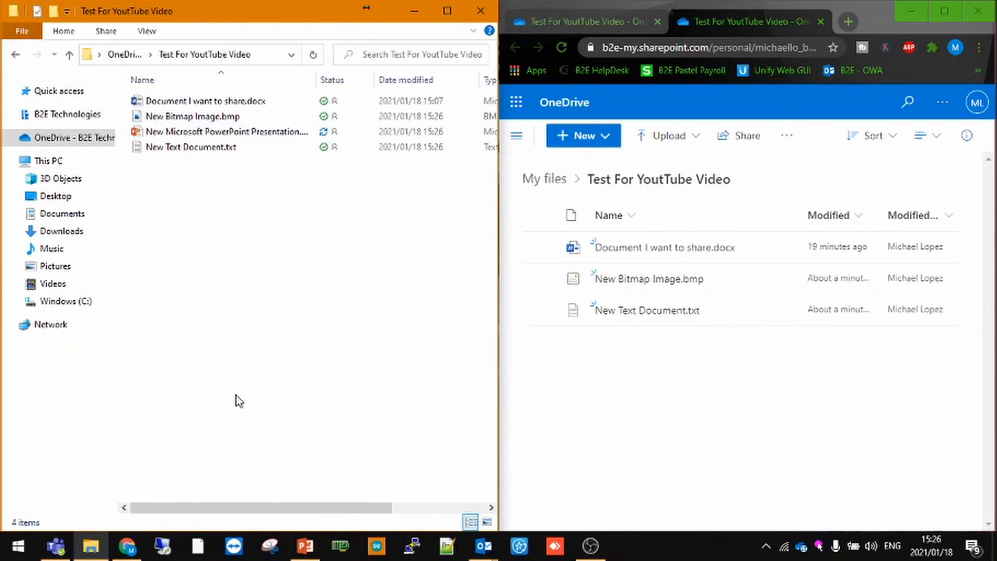
pyautogui.click(191, 146)
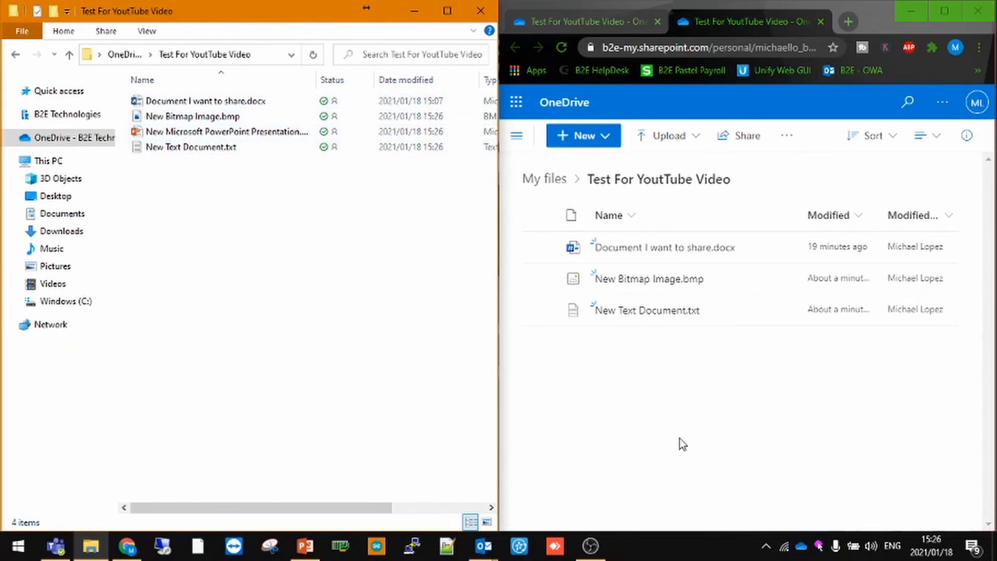
pyautogui.moveTo(721, 406)
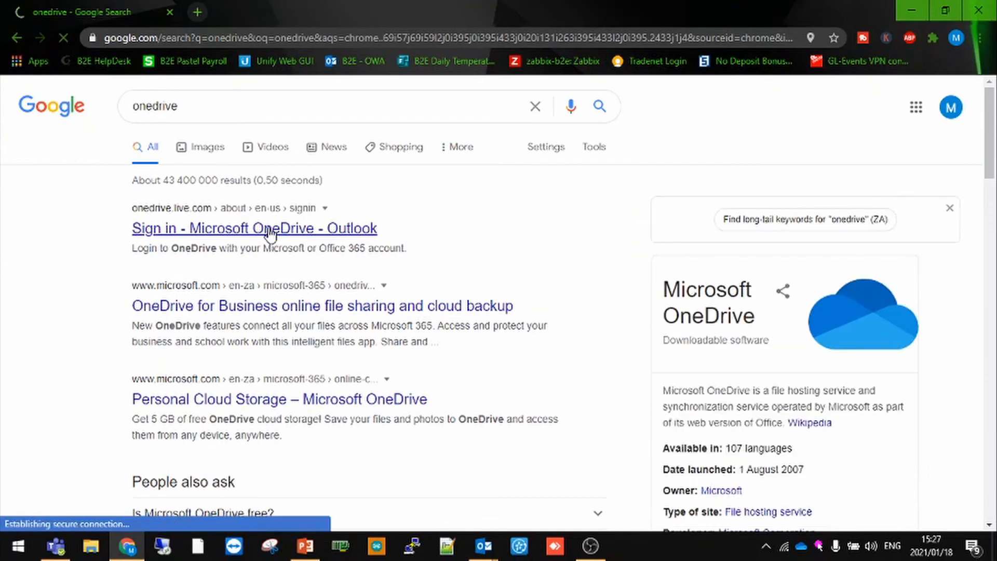
pyautogui.click(253, 229)
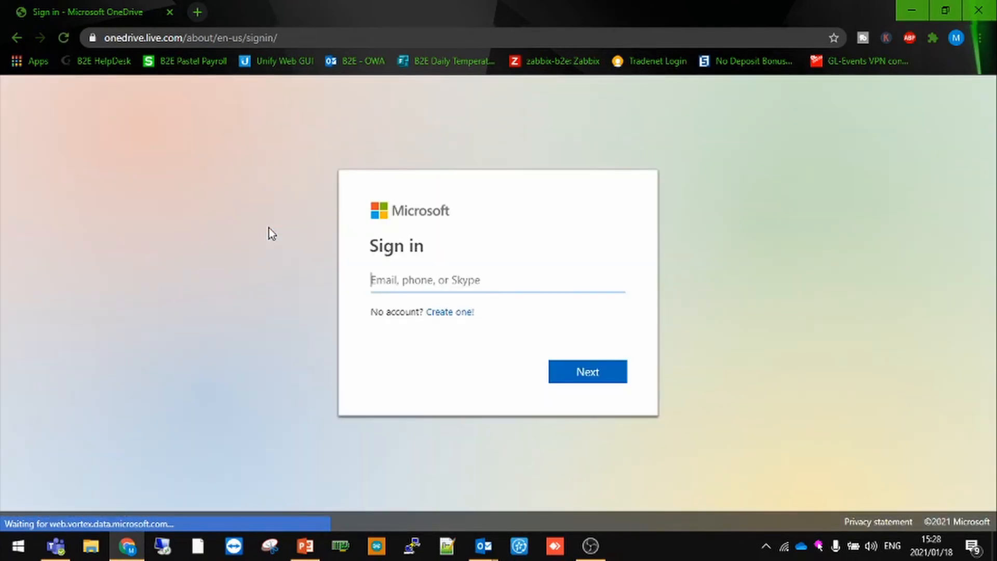
pyautogui.write('mich')
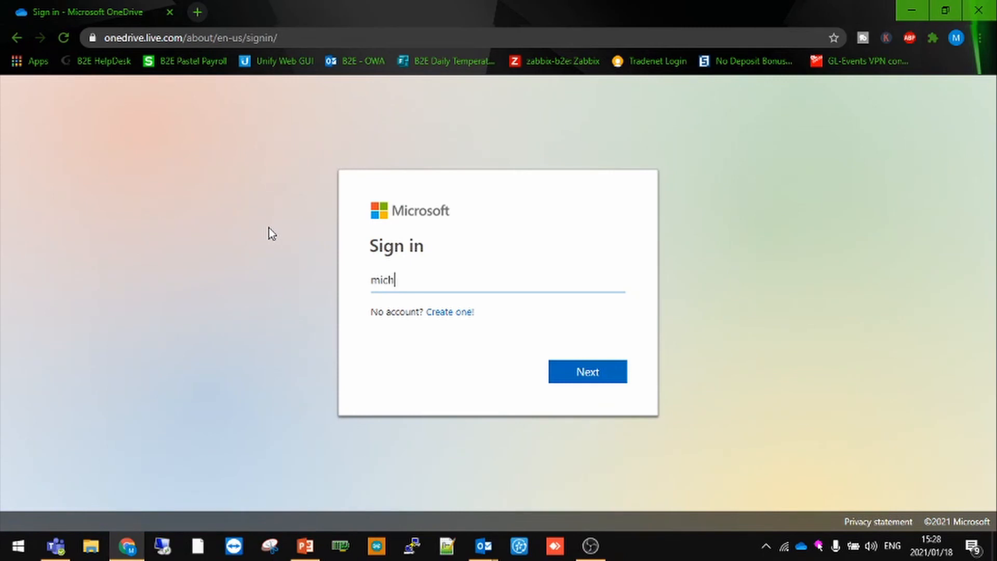
pyautogui.click(585, 372)
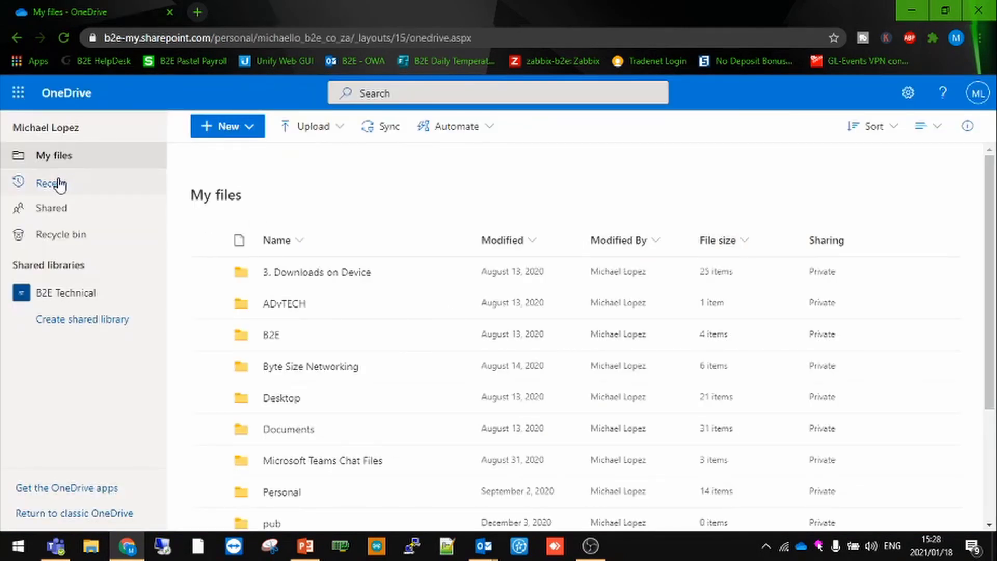
pyautogui.moveTo(247, 177)
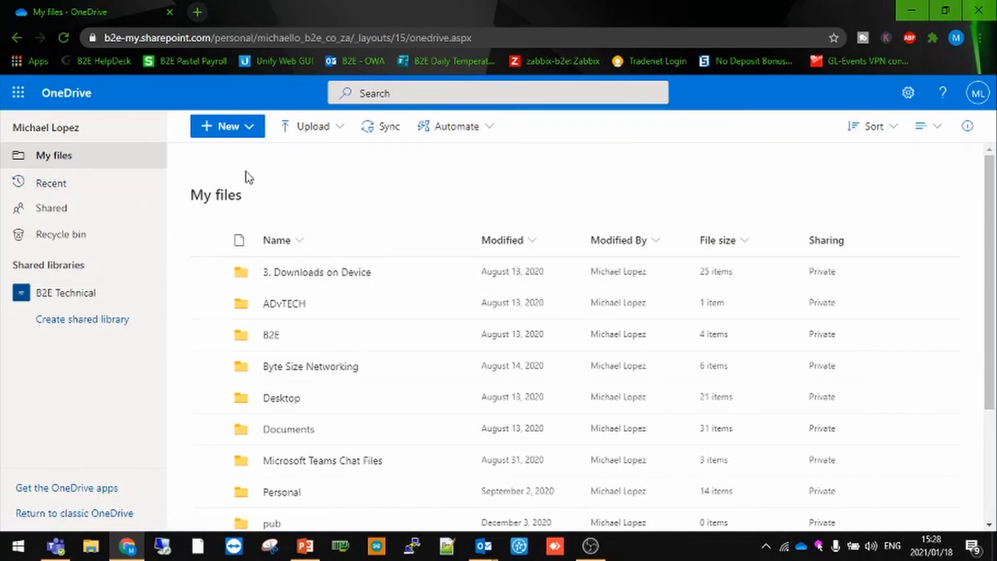
# Step: Peek at the Microsoft 365 app launcher, then restore Chrome down to a smaller window over the desktop
pyautogui.click(19, 93)
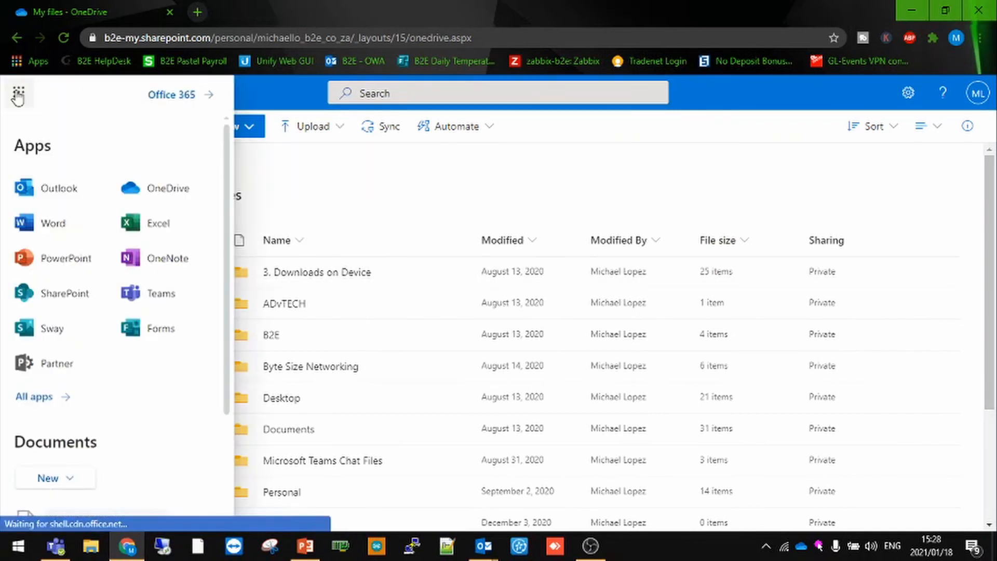
pyautogui.moveTo(91, 173)
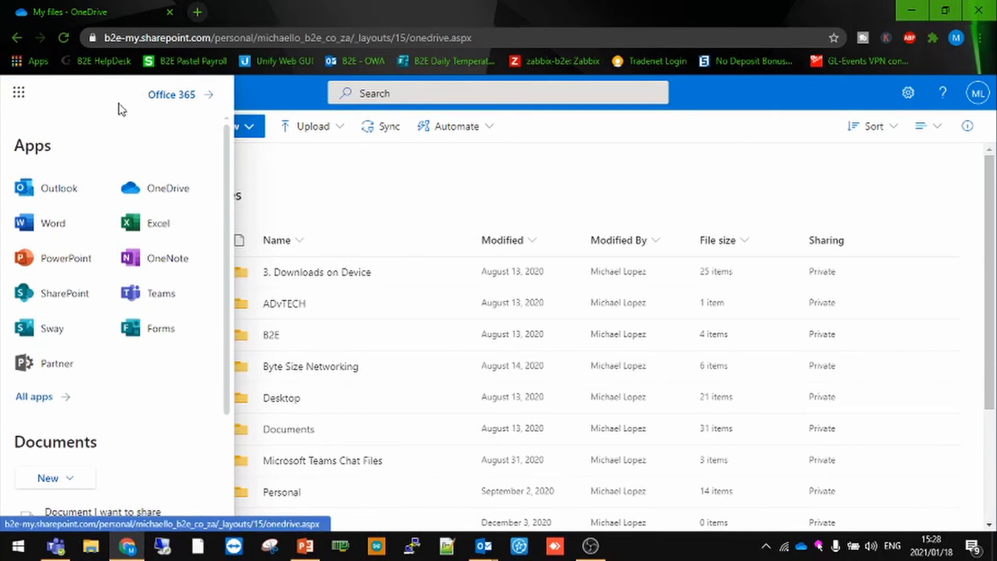
pyautogui.moveTo(333, 171)
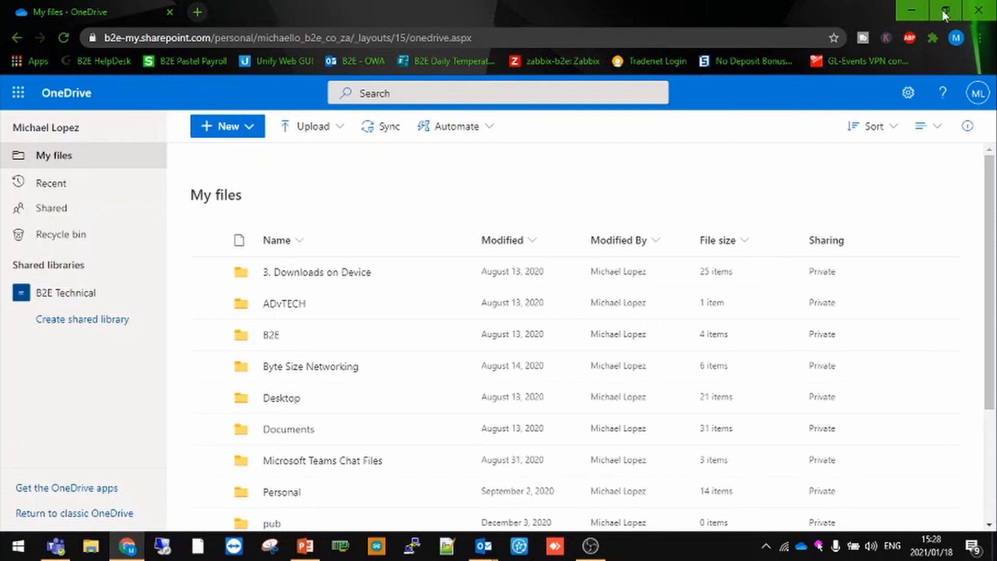
pyautogui.click(945, 10)
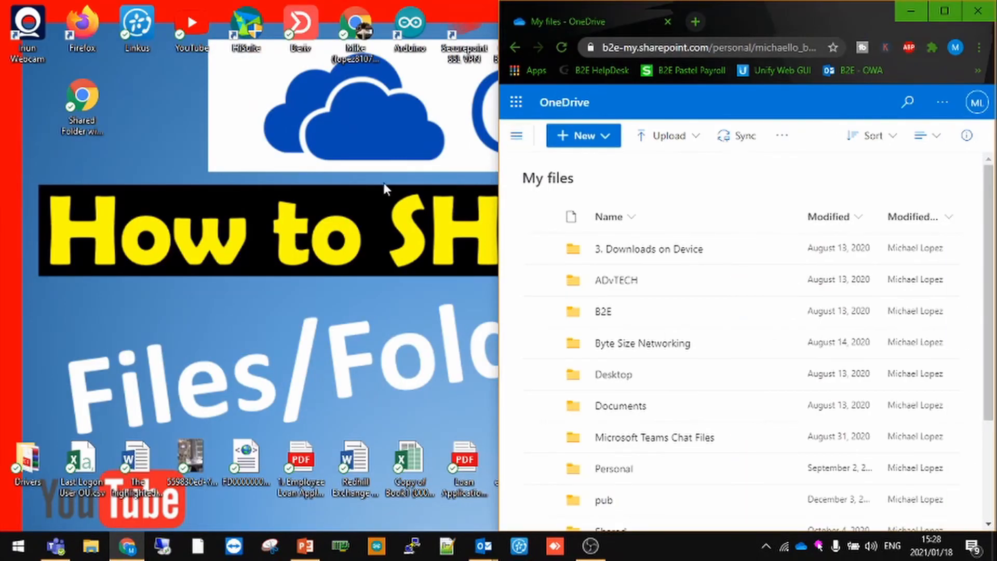
pyautogui.moveTo(642, 341)
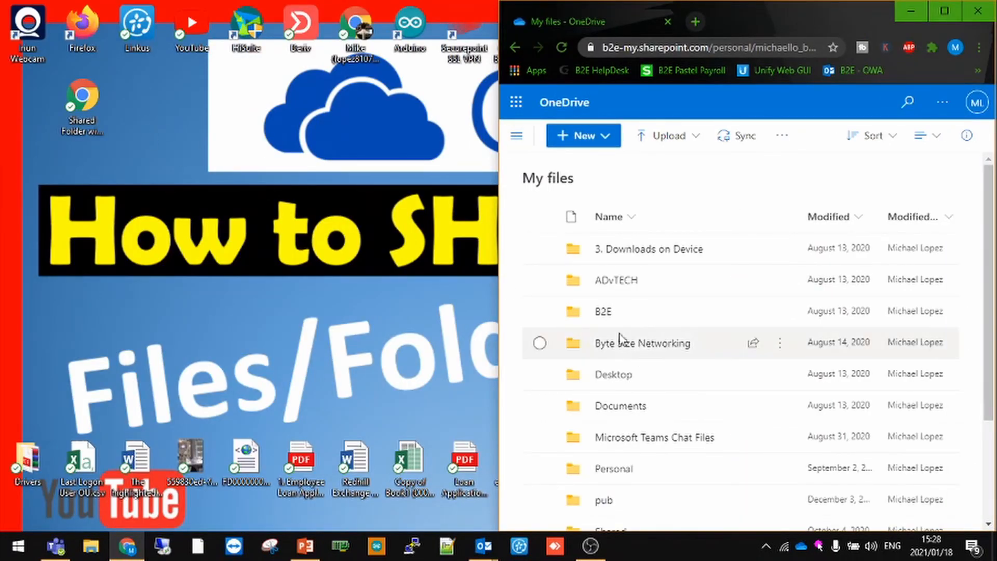
pyautogui.scroll(-3)
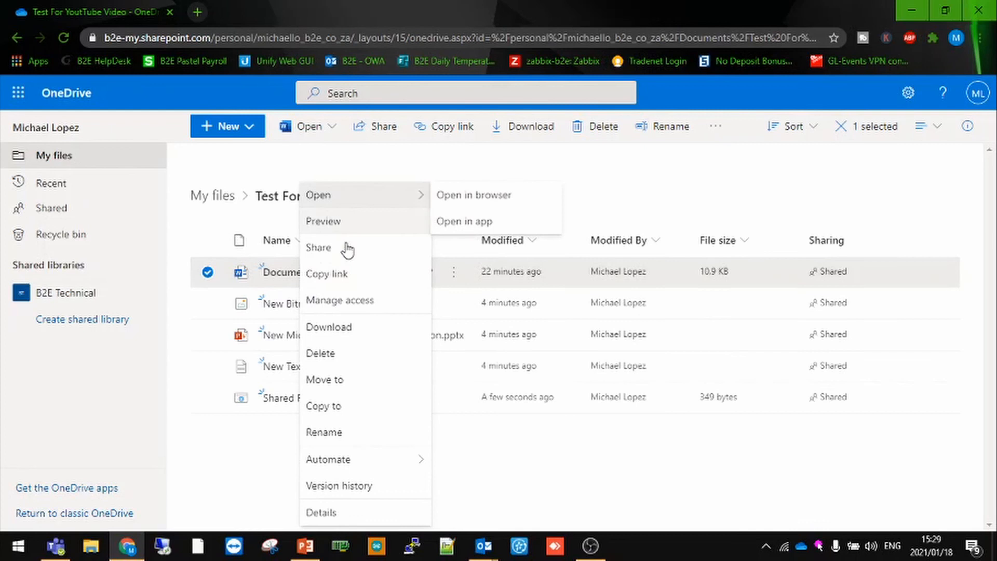
# Step: Bring up the Send link dialog for Document I want to share.docx and copy its sharing link
pyautogui.click(318, 247)
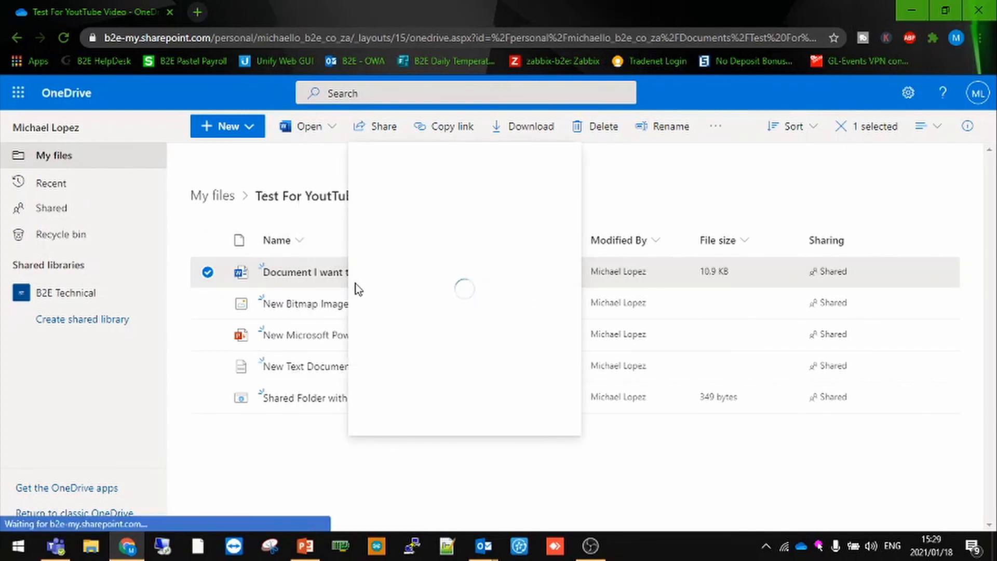
pyautogui.click(382, 126)
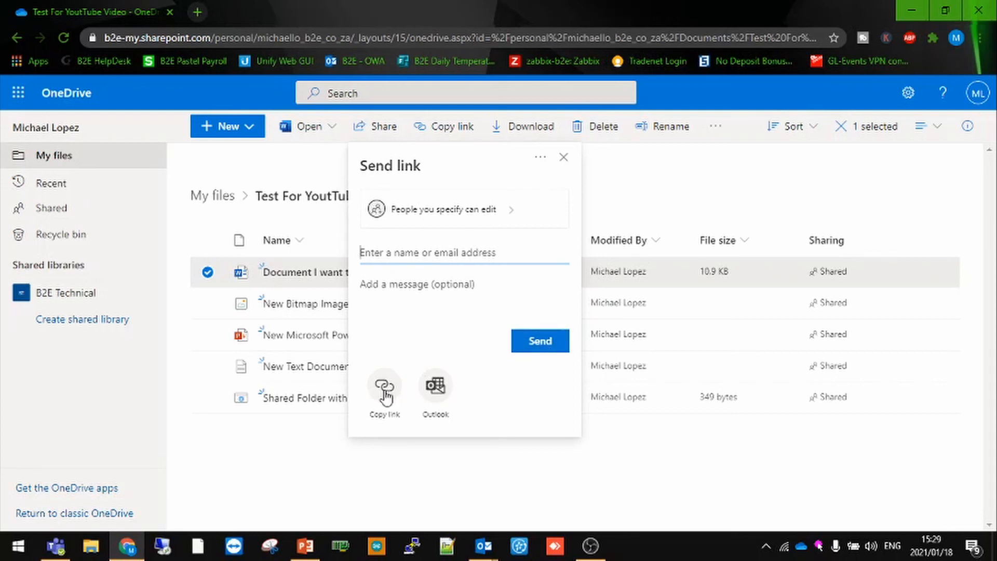
pyautogui.click(562, 157)
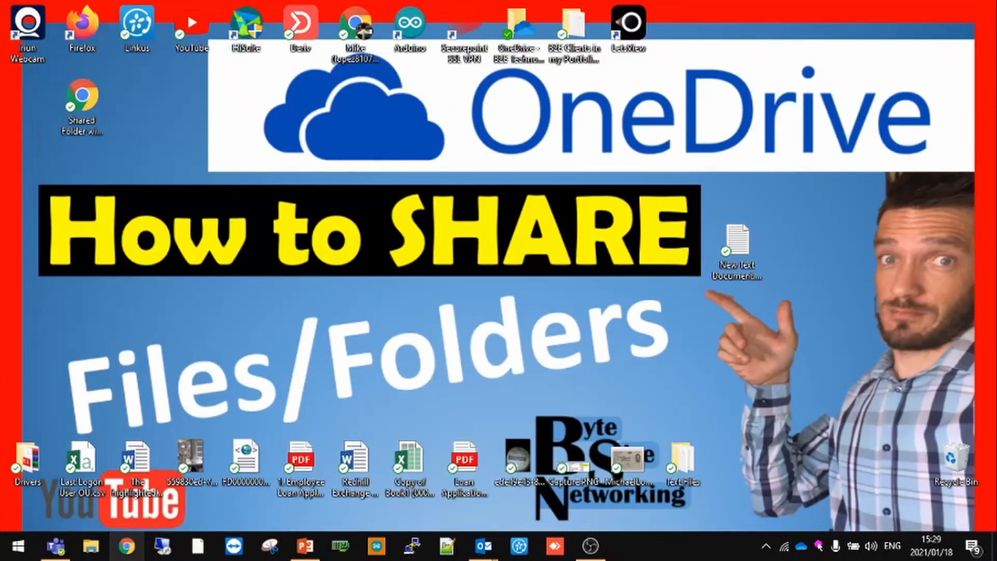
# Step: Show the OneDrive - B2E Technologies folder full screen in File Explorer, listing Test For YouTube Video
pyautogui.click(91, 546)
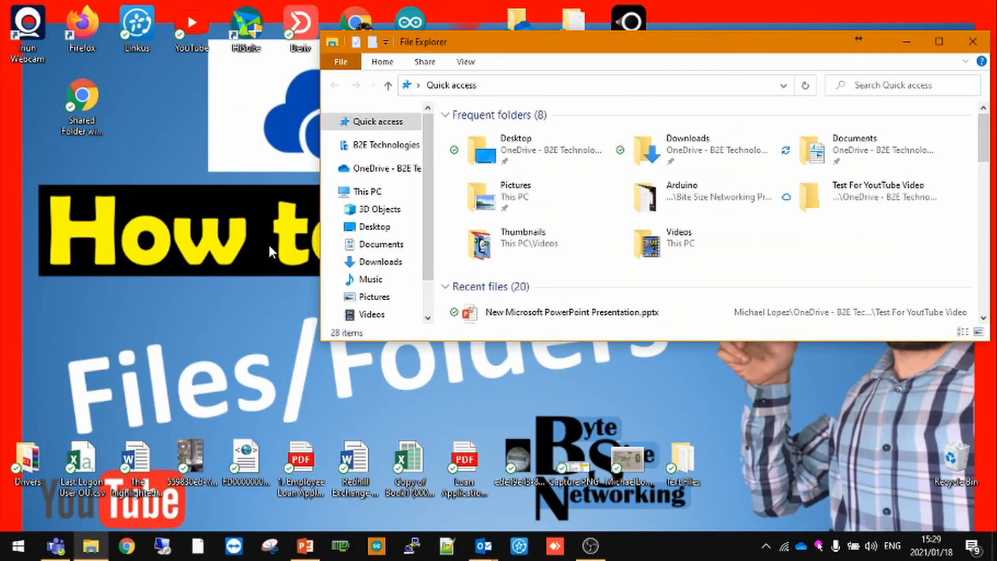
pyautogui.click(381, 168)
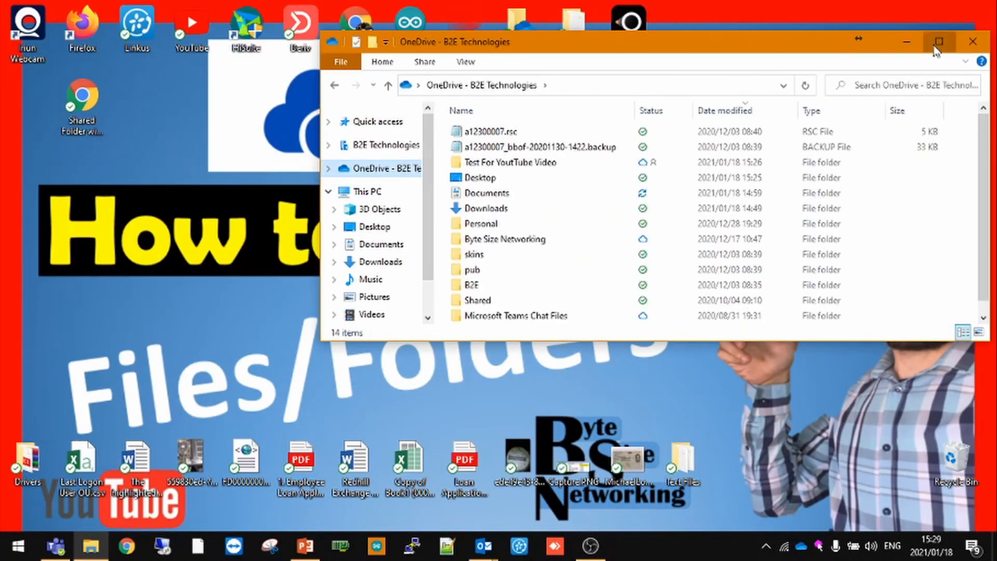
pyautogui.click(940, 42)
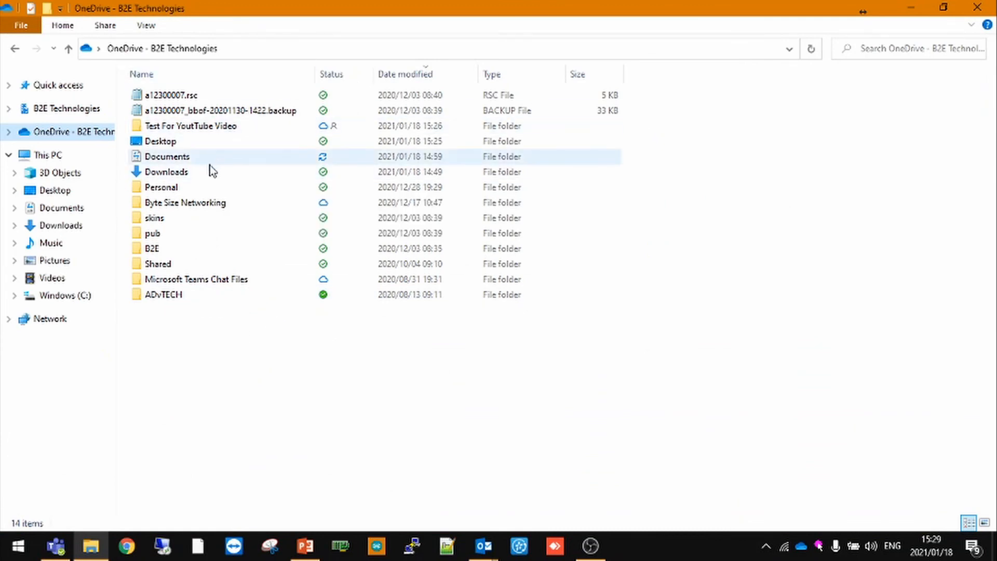